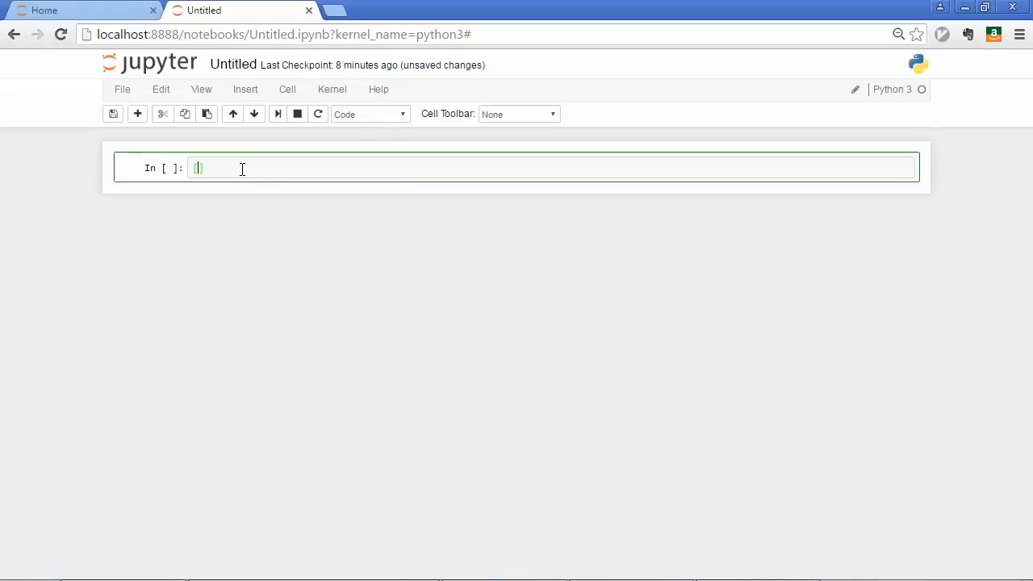
- Type the nested list [[123,12,123,12,33],[],[]] into the empty code cell
text([]])
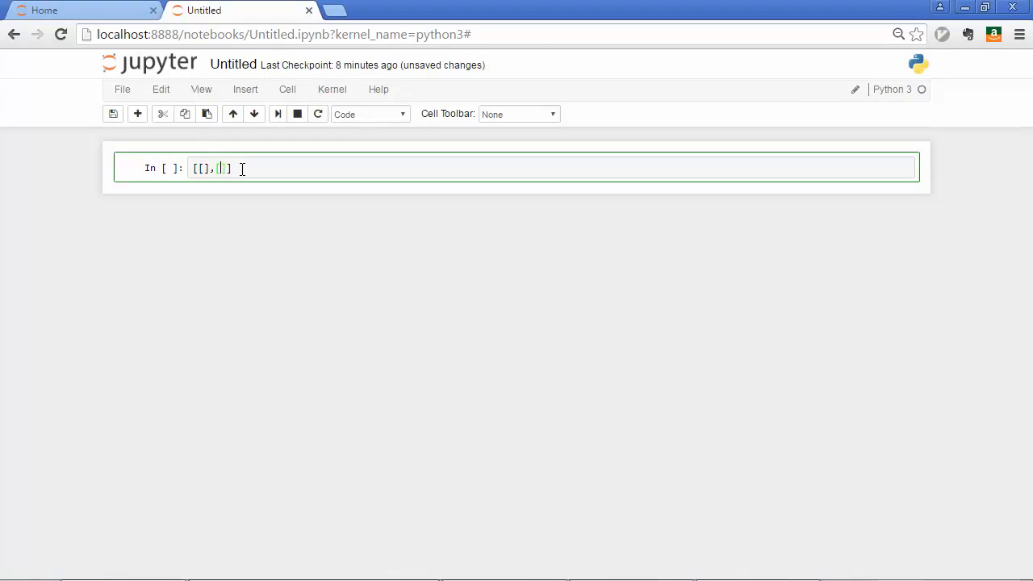
text([],[])
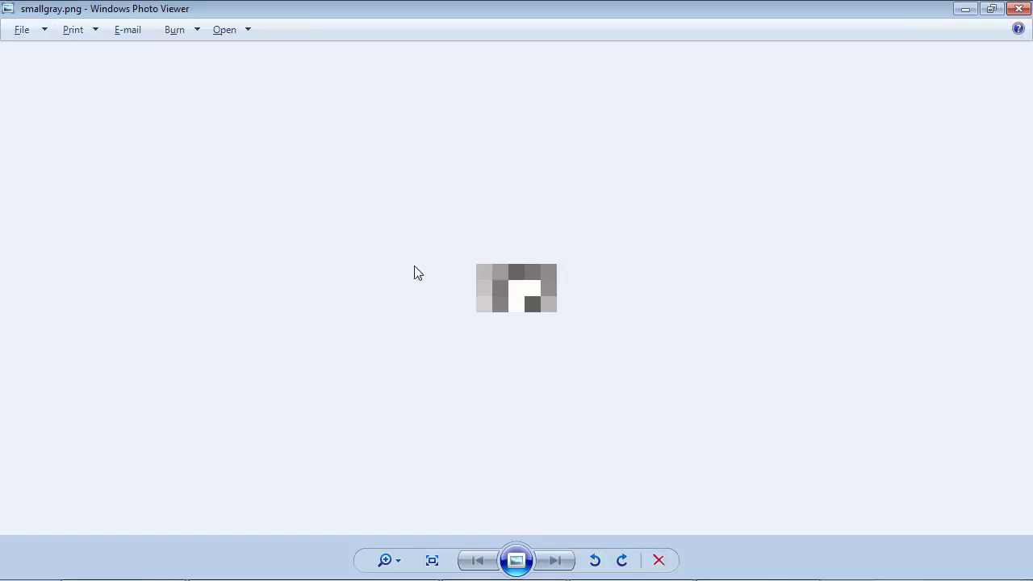
mouse_move(509, 292)
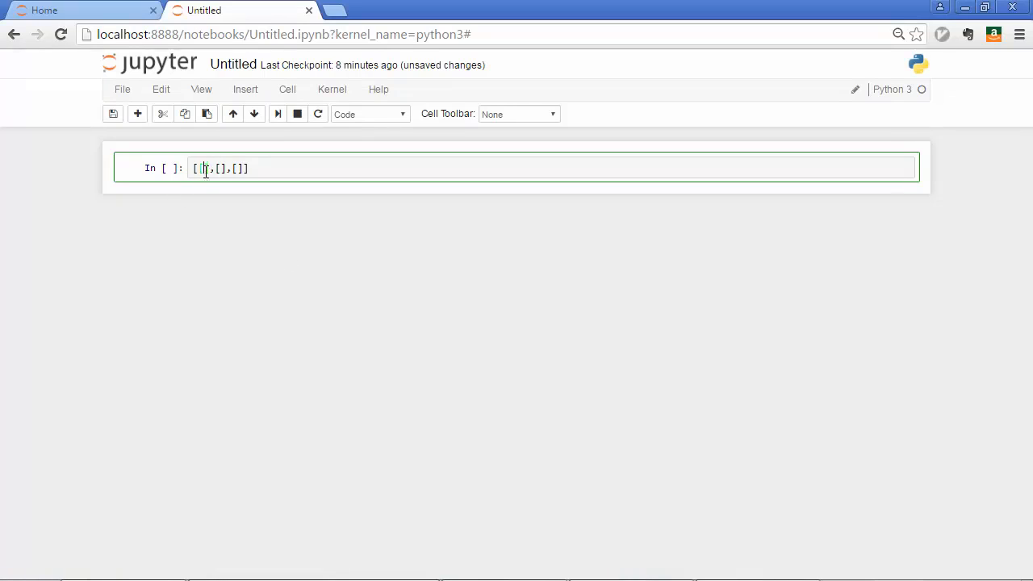
text(123,)
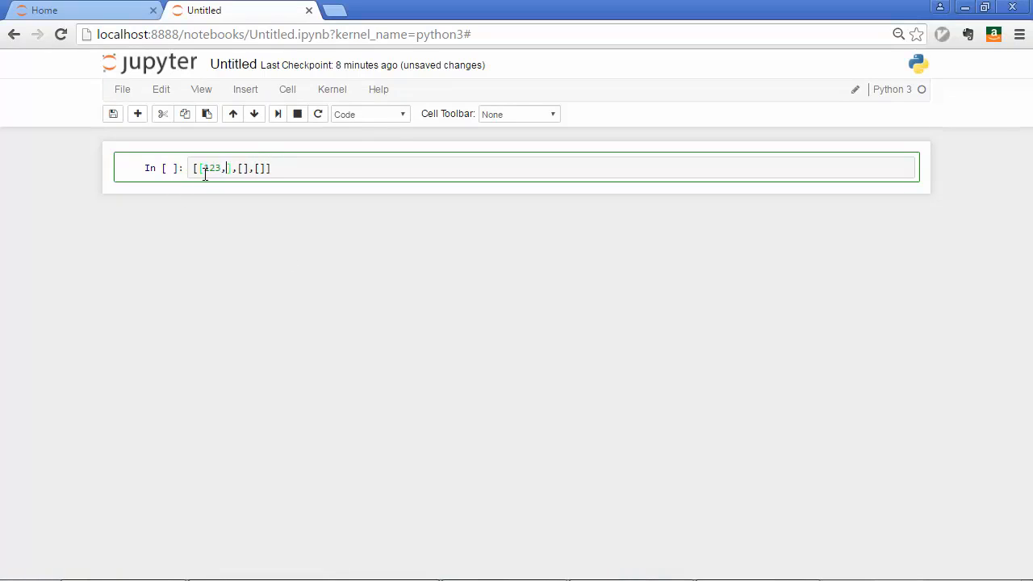
text(12,1)
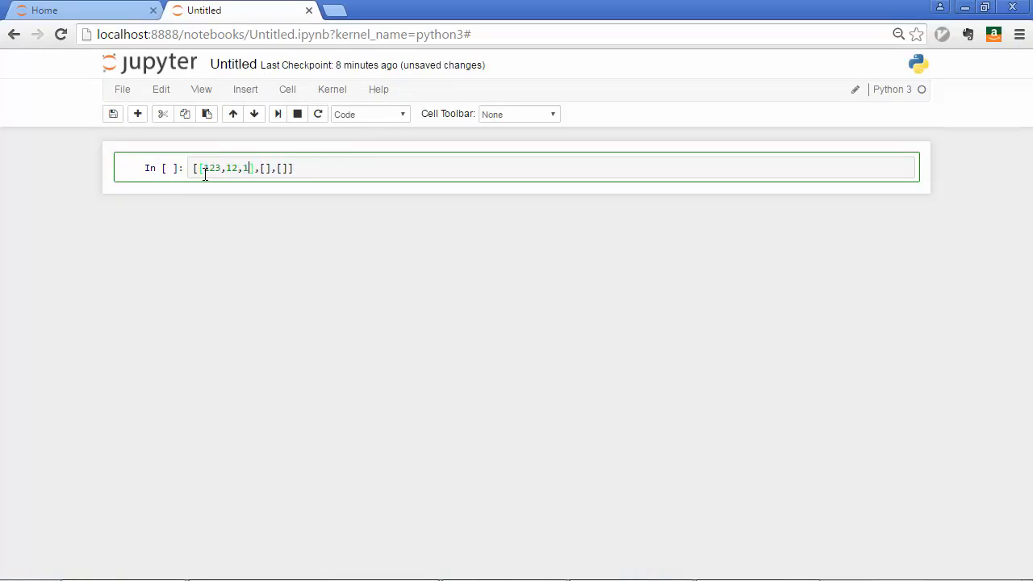
text(123,12,3)
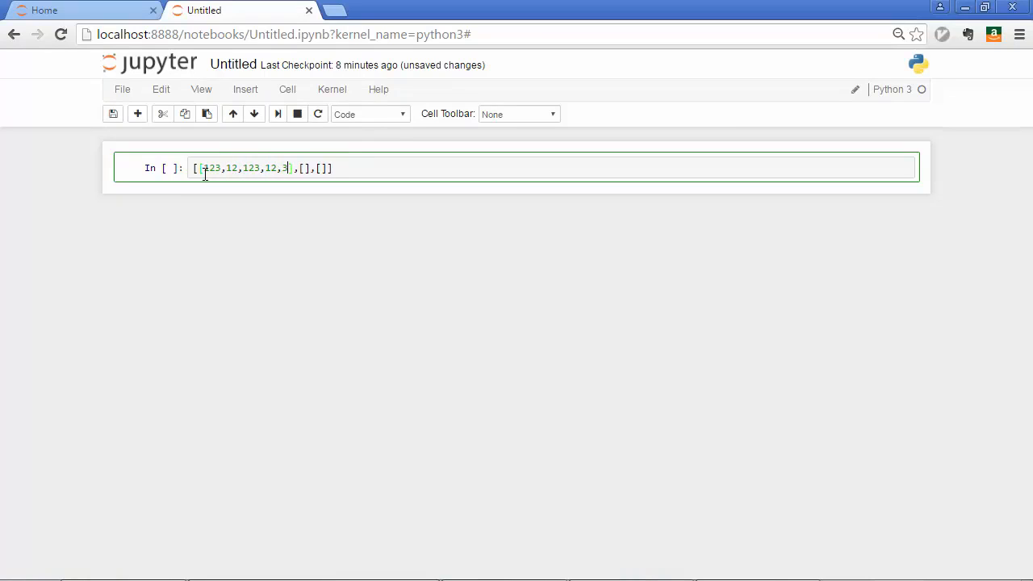
text(3])
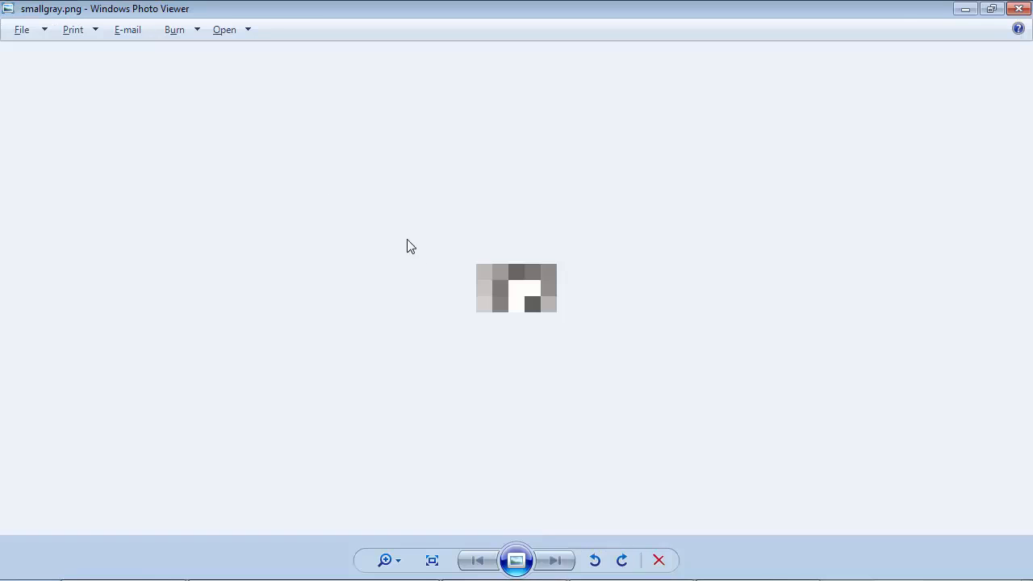
mouse_move(518, 308)
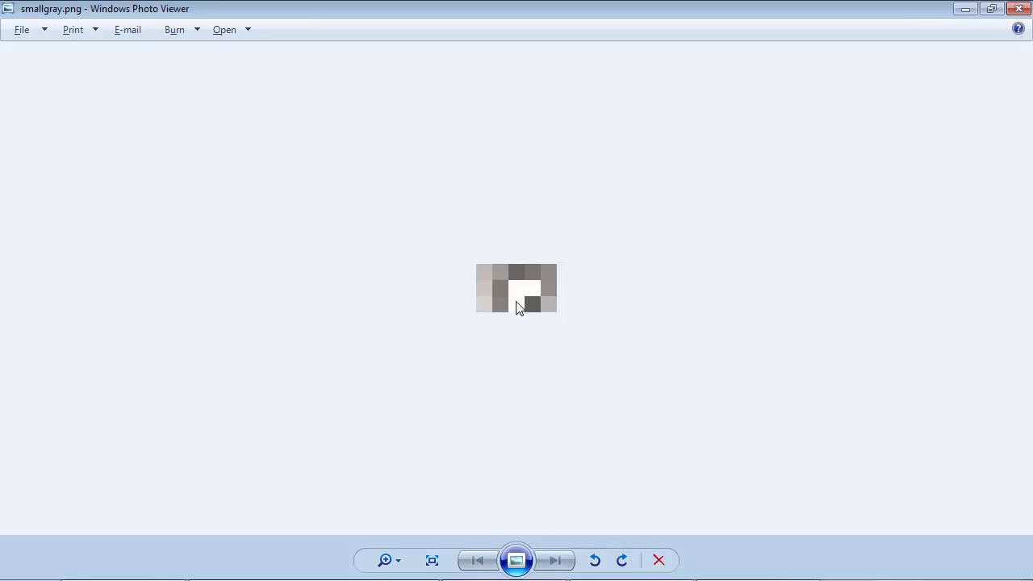
mouse_move(483, 281)
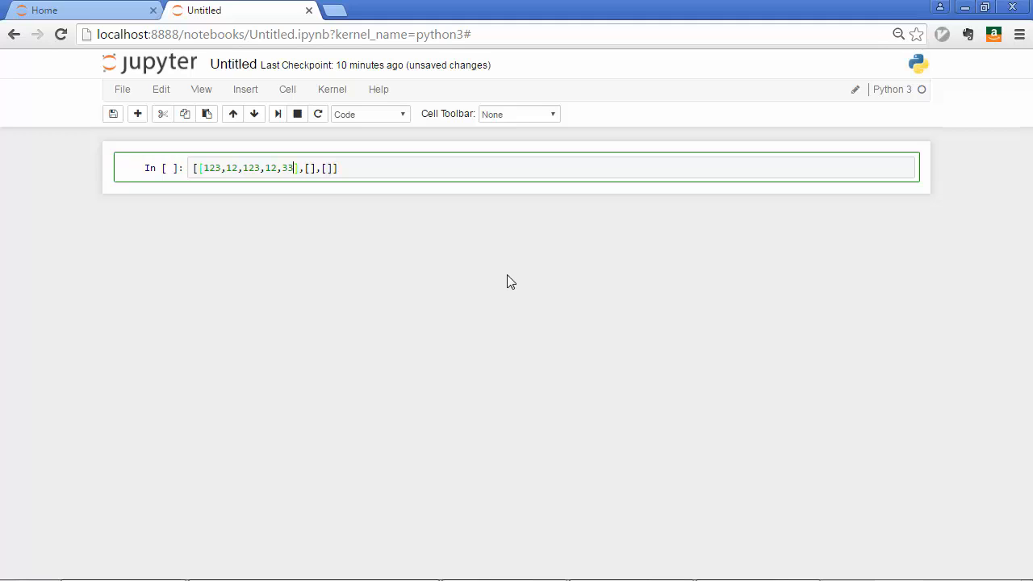
- Save the notebook holding the nested-list cell
key(ctrl+s)
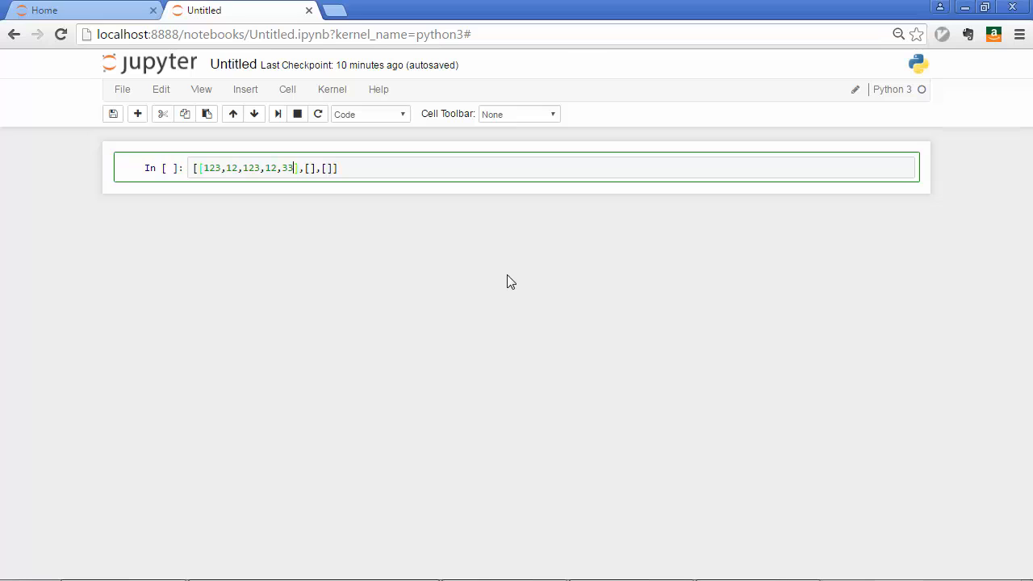
mouse_move(349, 165)
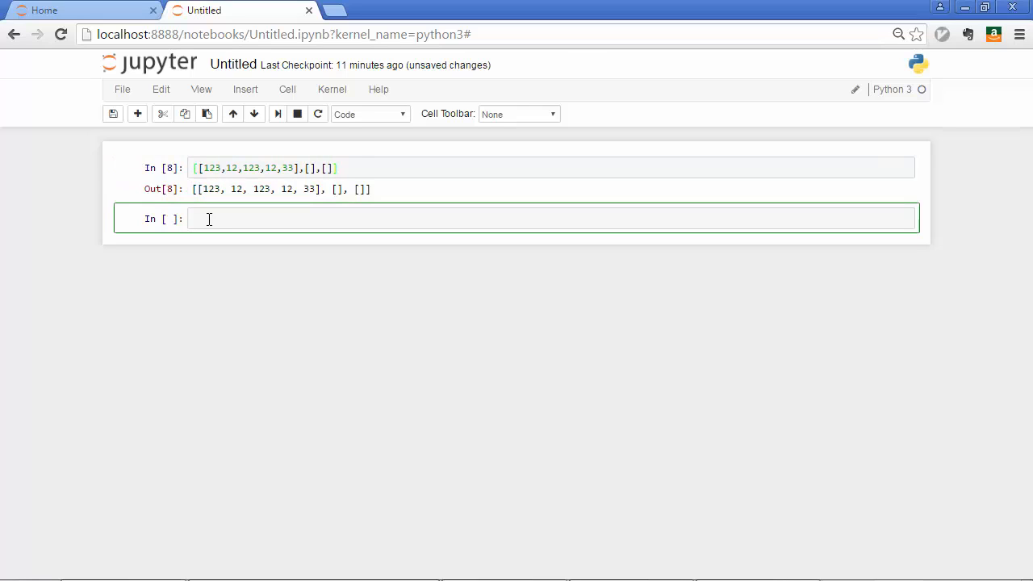
- Type 'import numpy' into the new cell
text(impo)
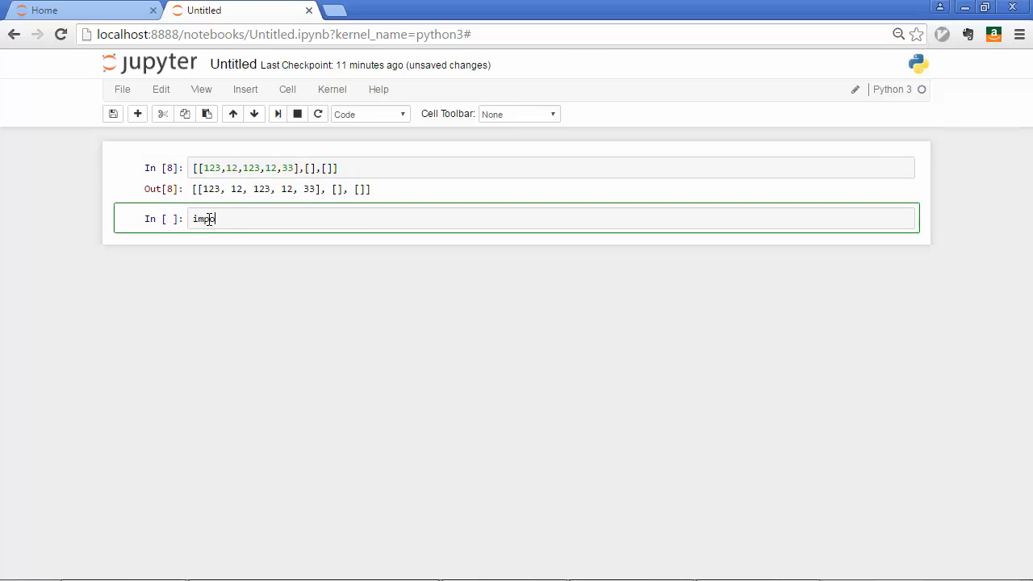
text(ort numpy)
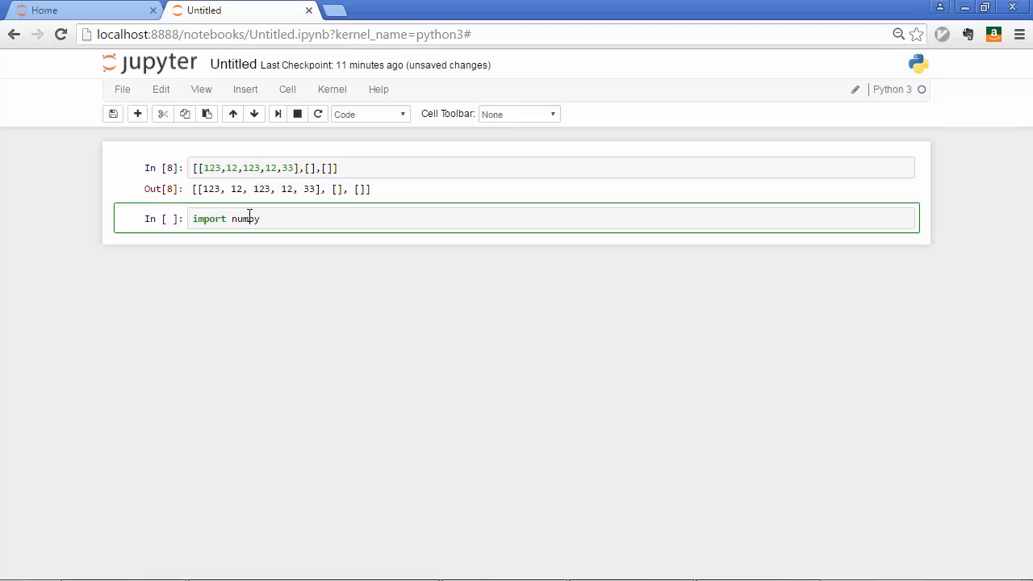
mouse_move(198, 300)
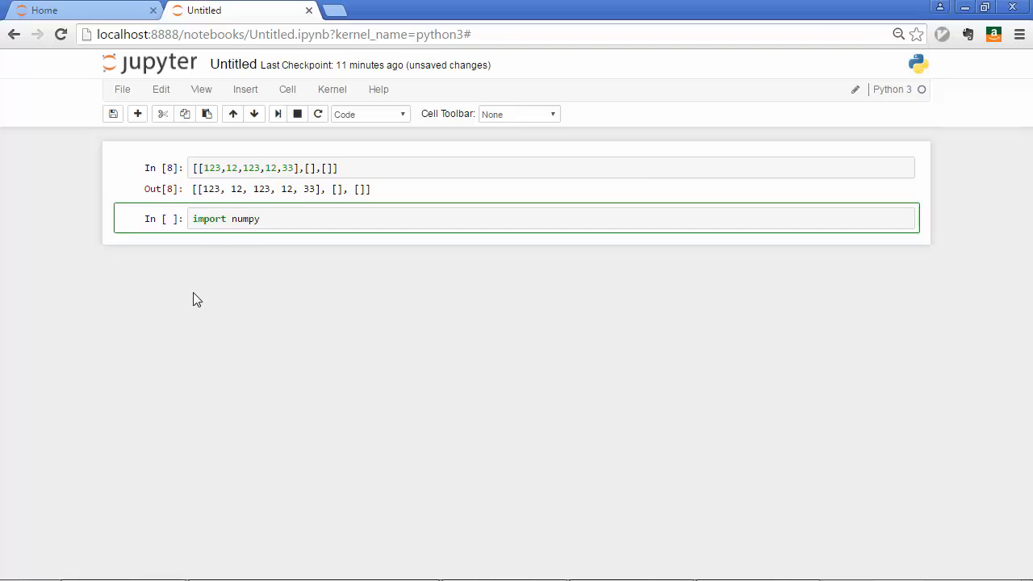
mouse_move(205, 293)
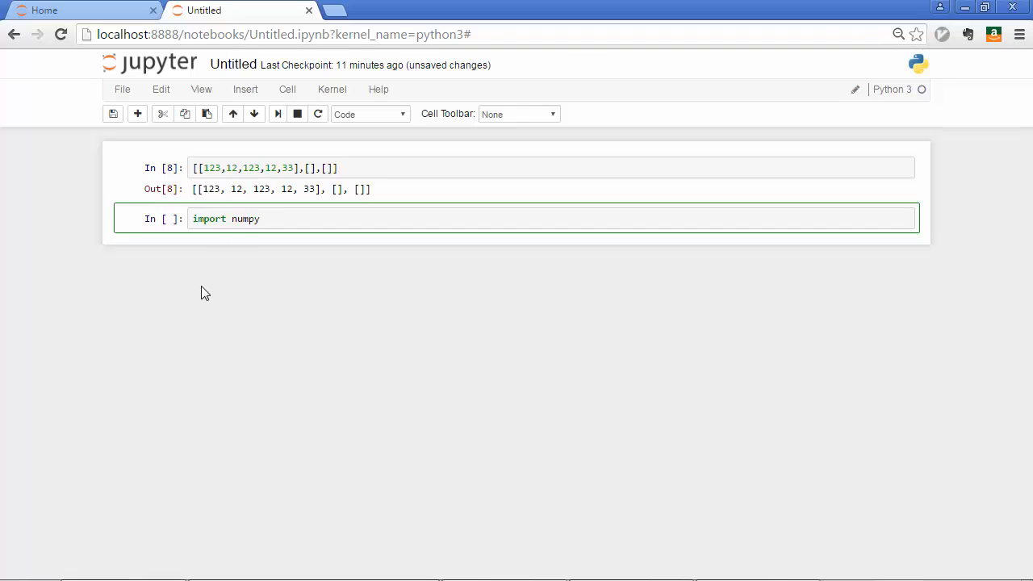
mouse_move(221, 261)
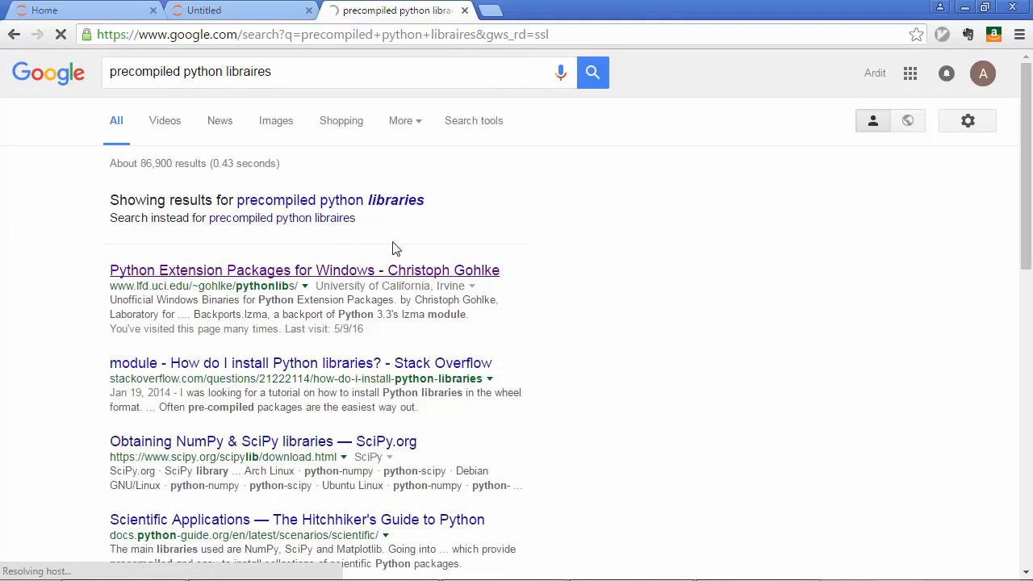
- Open the Gohlke Python Extension Packages result, then return to the notebook tab
click(304, 270)
text(umpy)
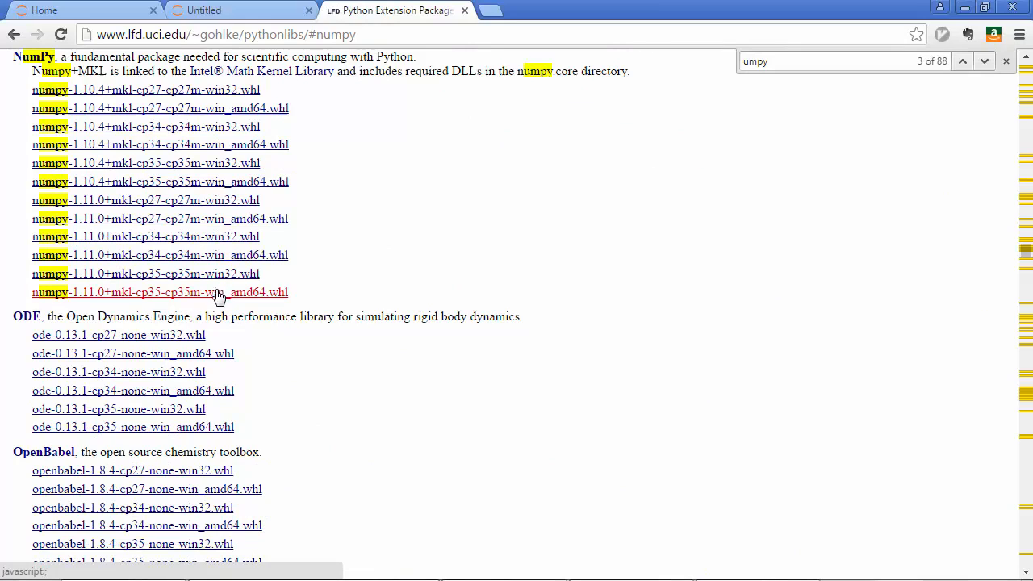
mouse_move(85, 295)
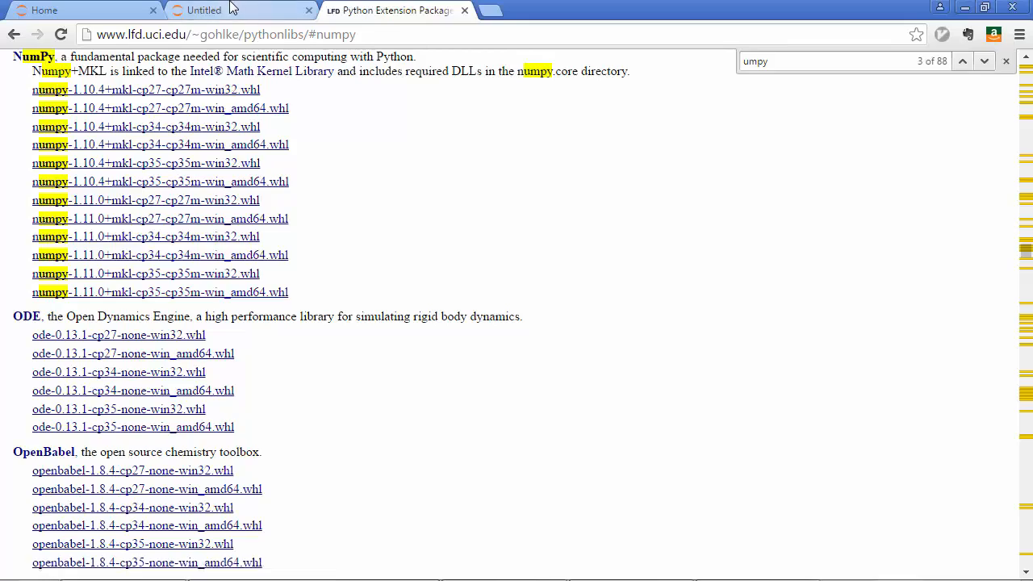
click(234, 10)
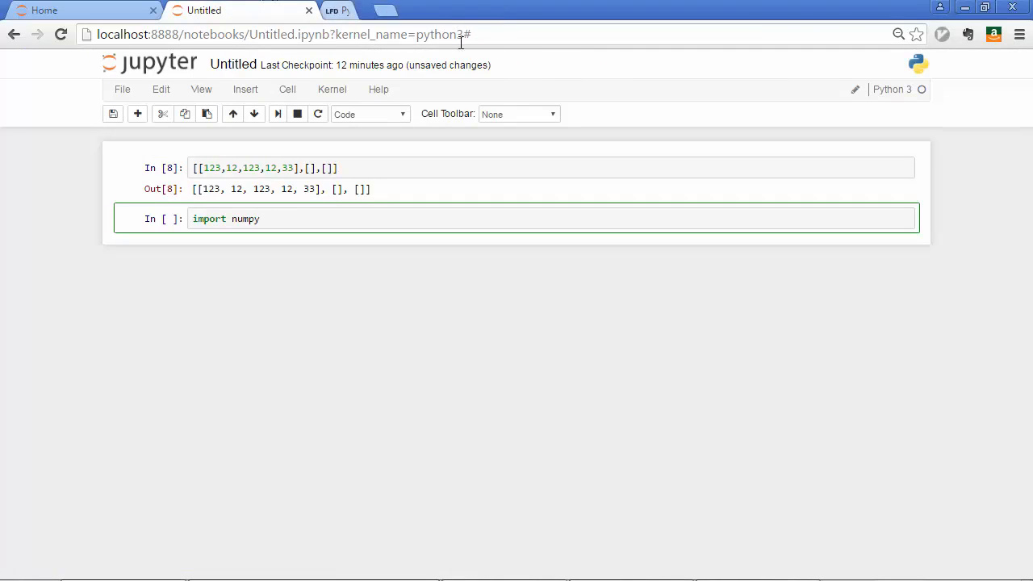
- Add n=numpy.arange(27) beneath 'import numpy' in the cell
click(300, 219)
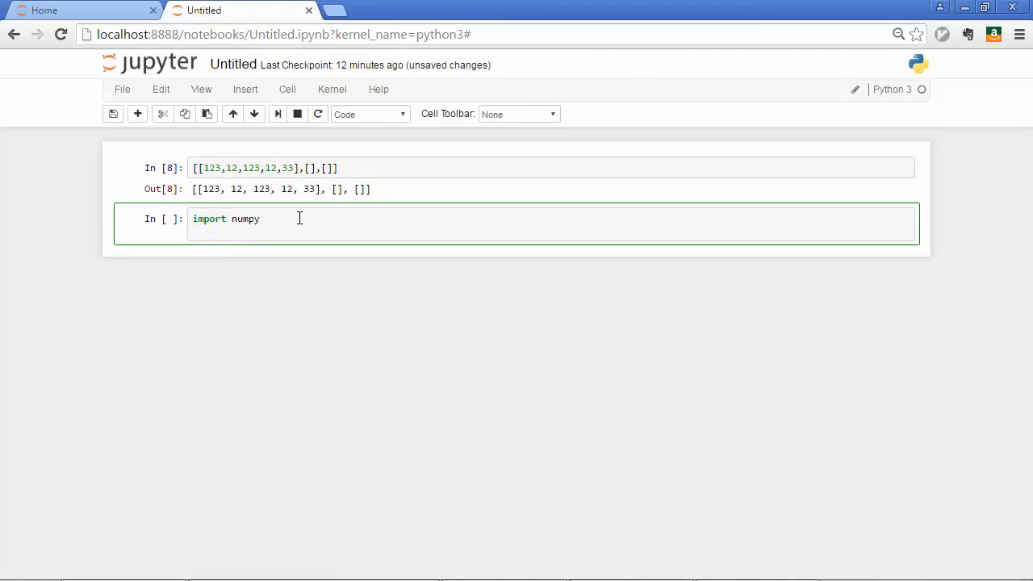
text(n)
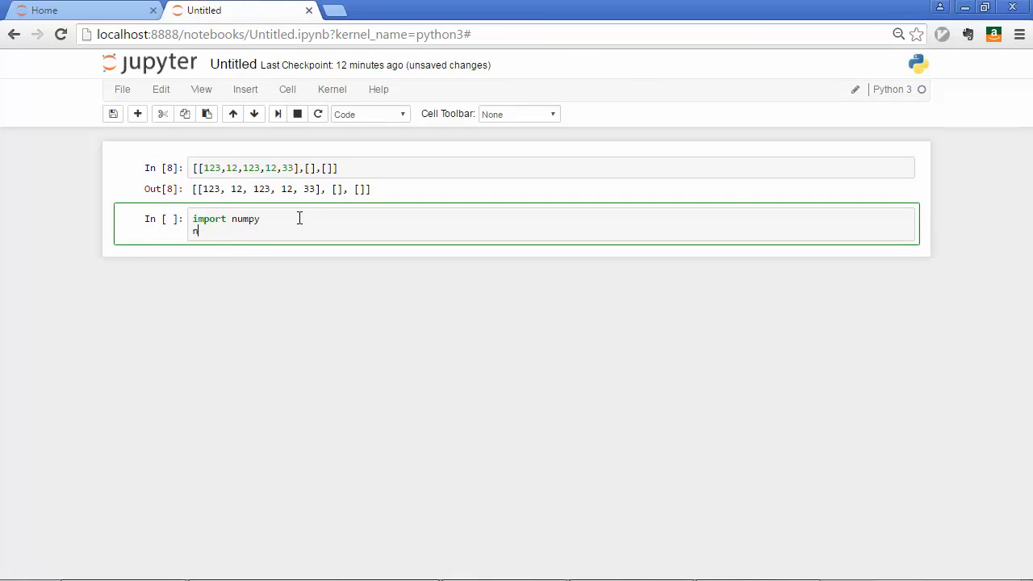
text(=)
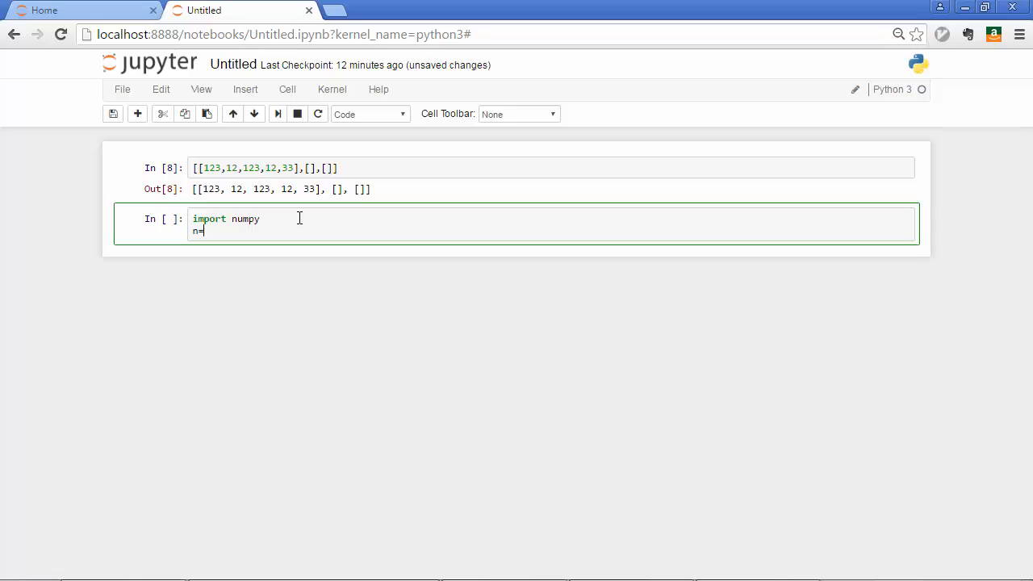
text(nu)
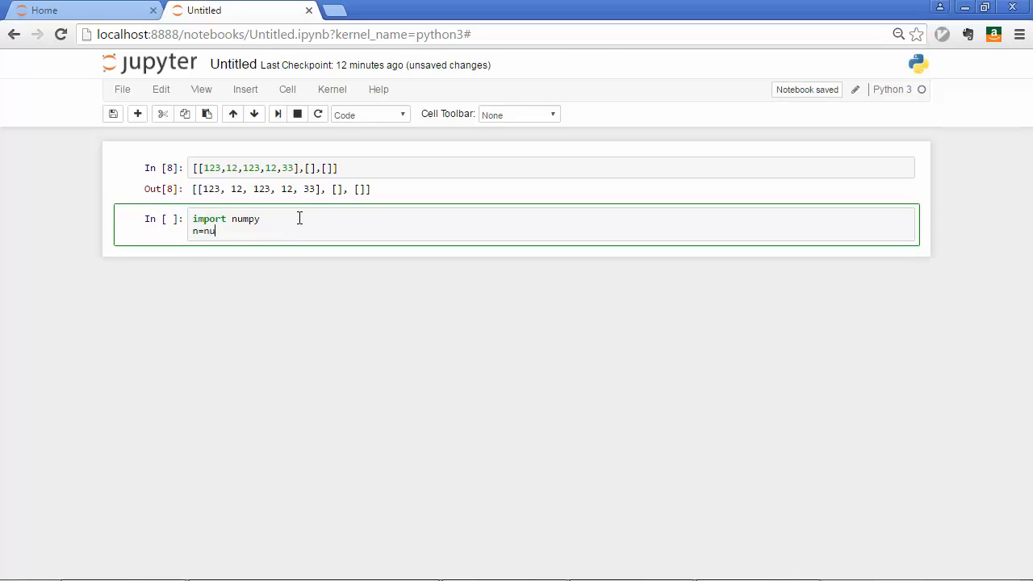
text(mpy.ara)
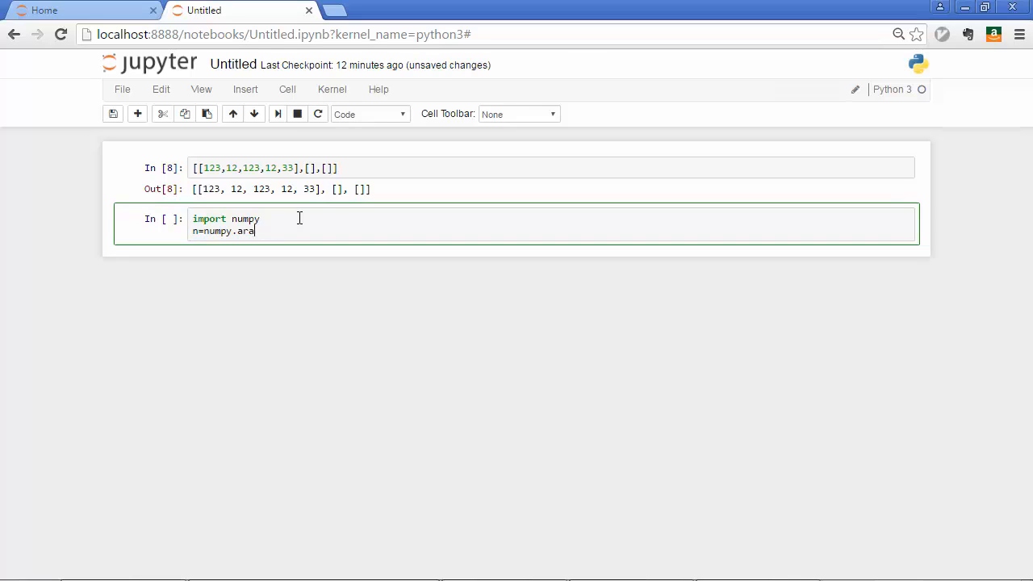
text(nge())
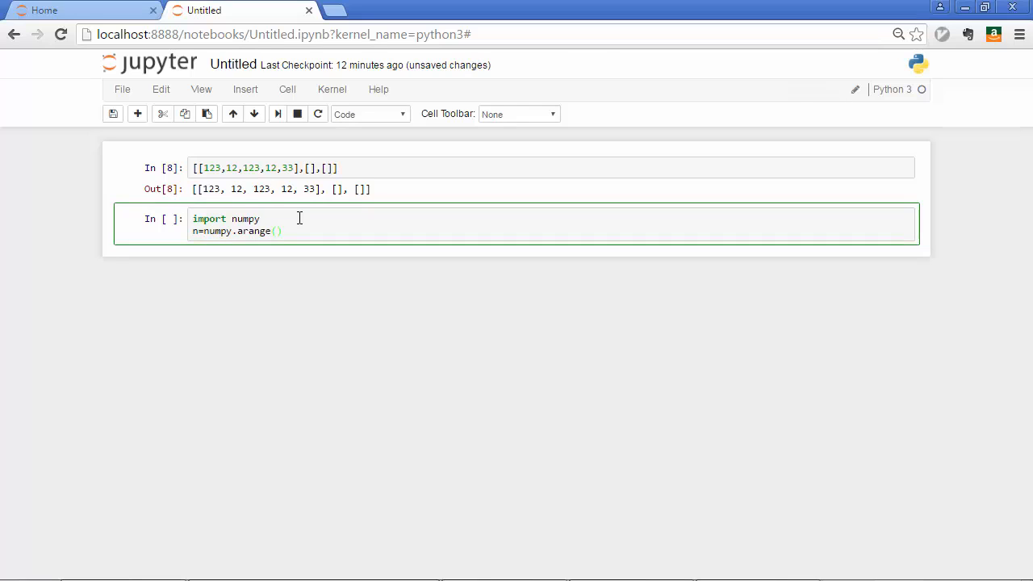
text(27)
text(n)
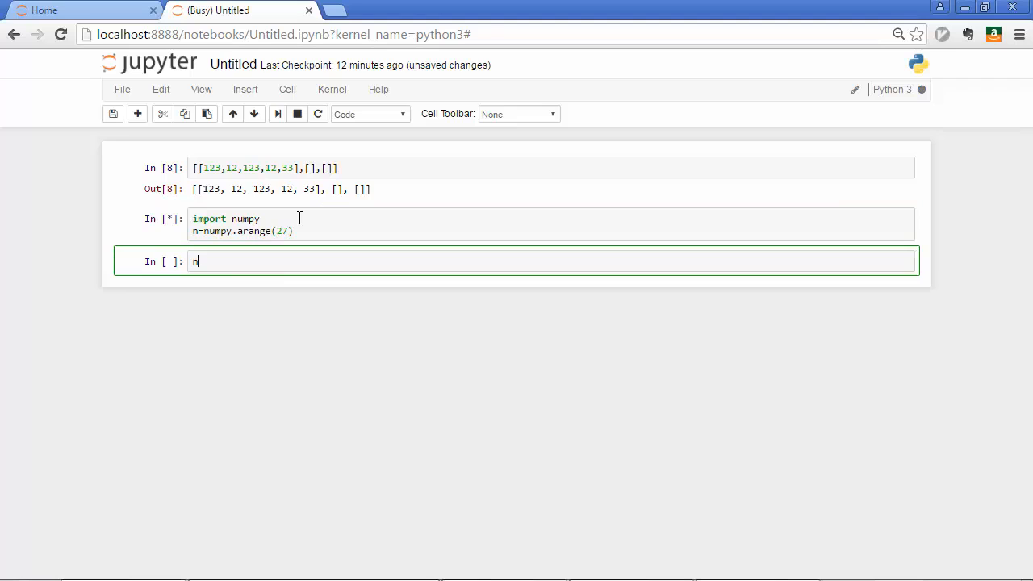
- Display n as the array 0–26 and run type(n) to confirm numpy.ndarray
key(shift+enter)
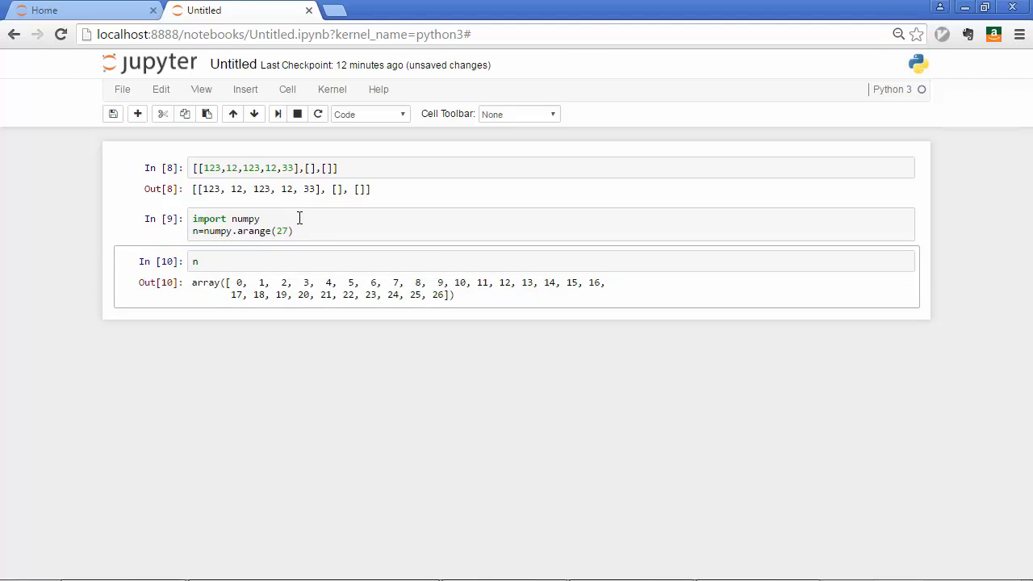
mouse_move(194, 291)
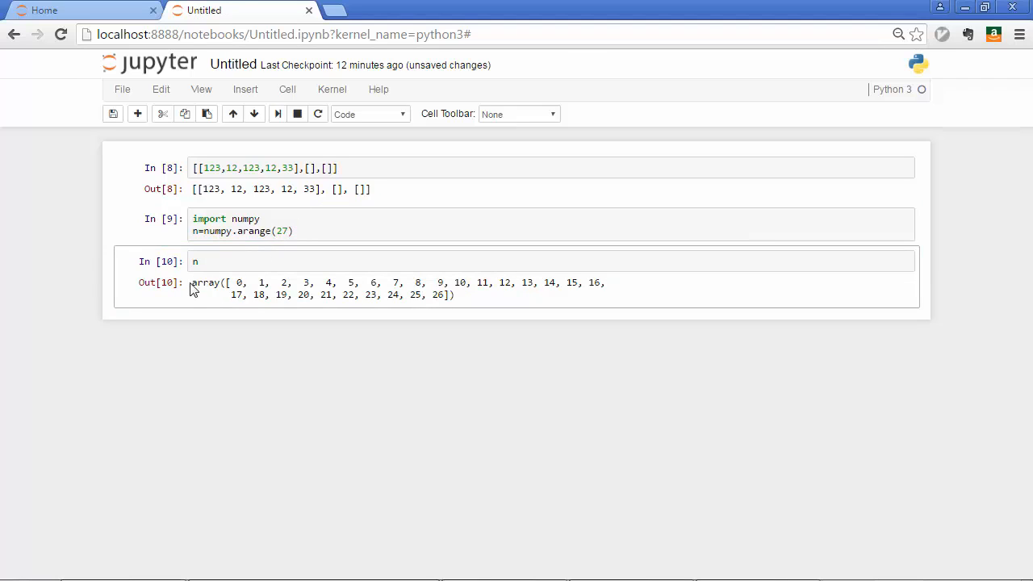
drag(192, 282, 453, 294)
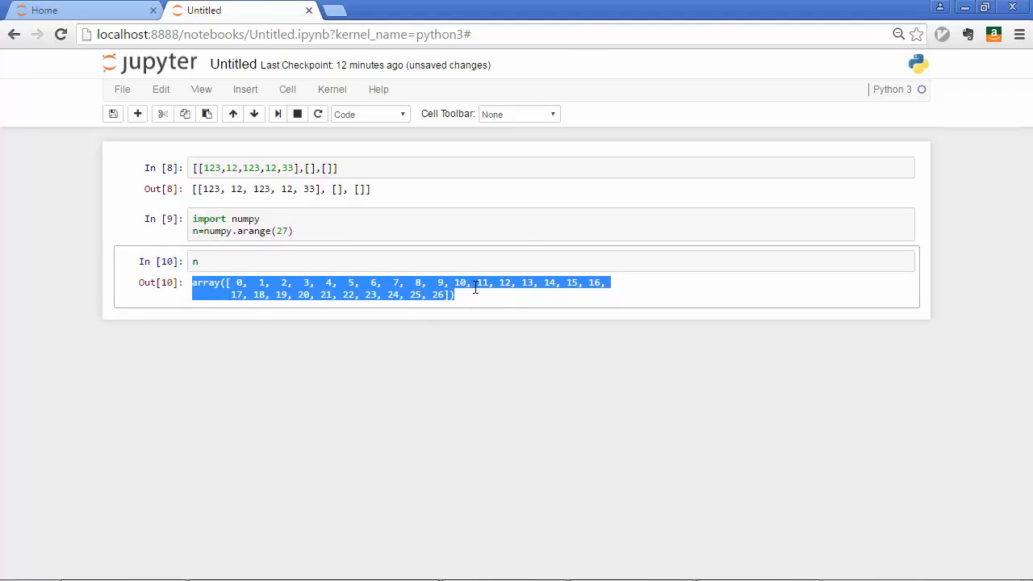
mouse_move(466, 301)
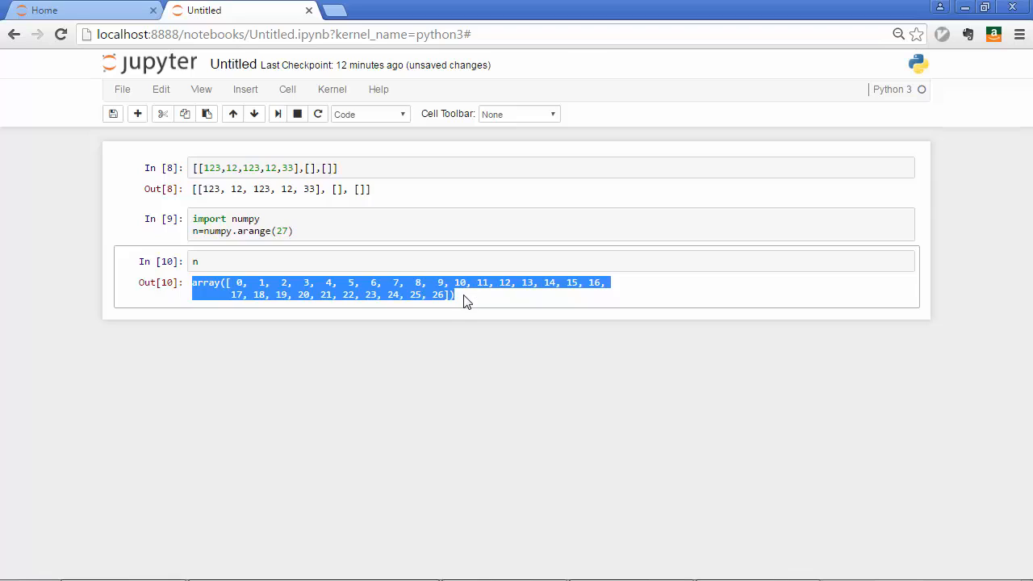
mouse_move(464, 303)
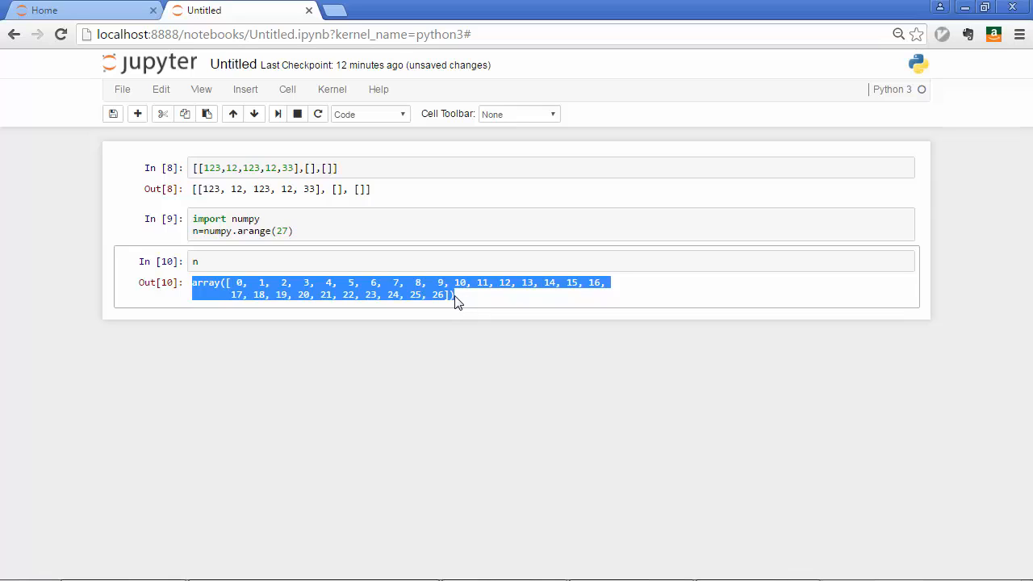
mouse_move(456, 295)
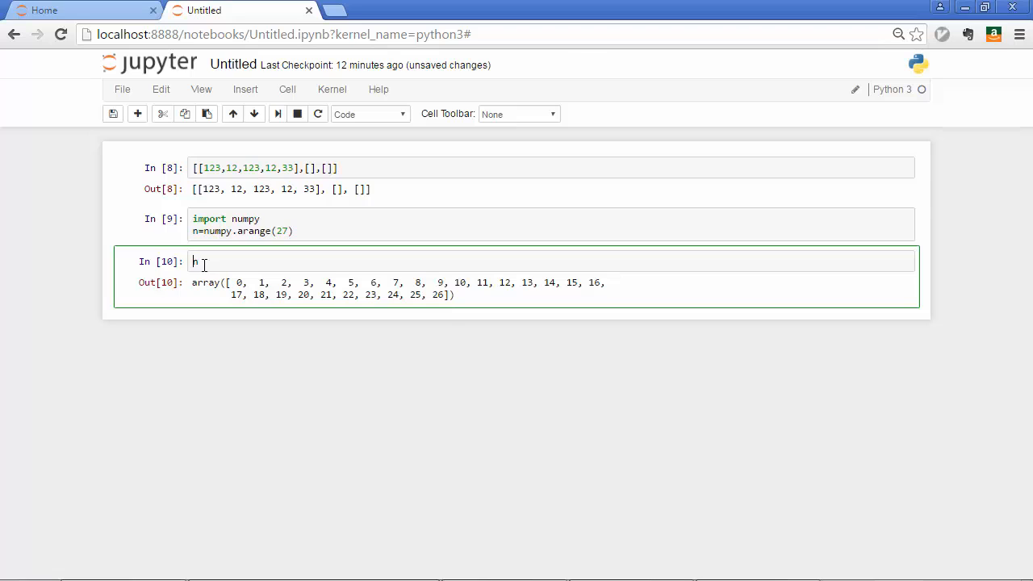
text(type()
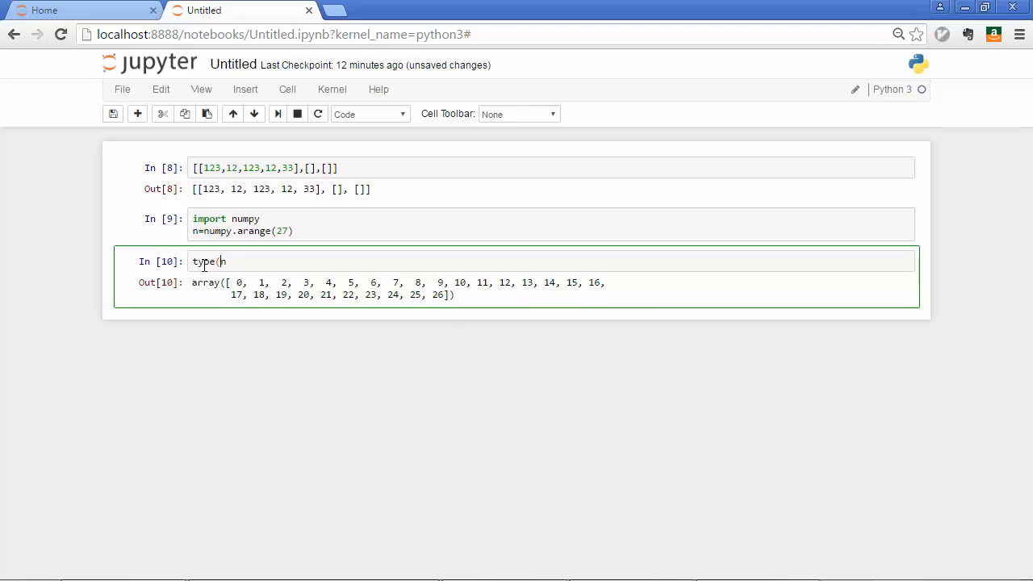
key(shift+Return)
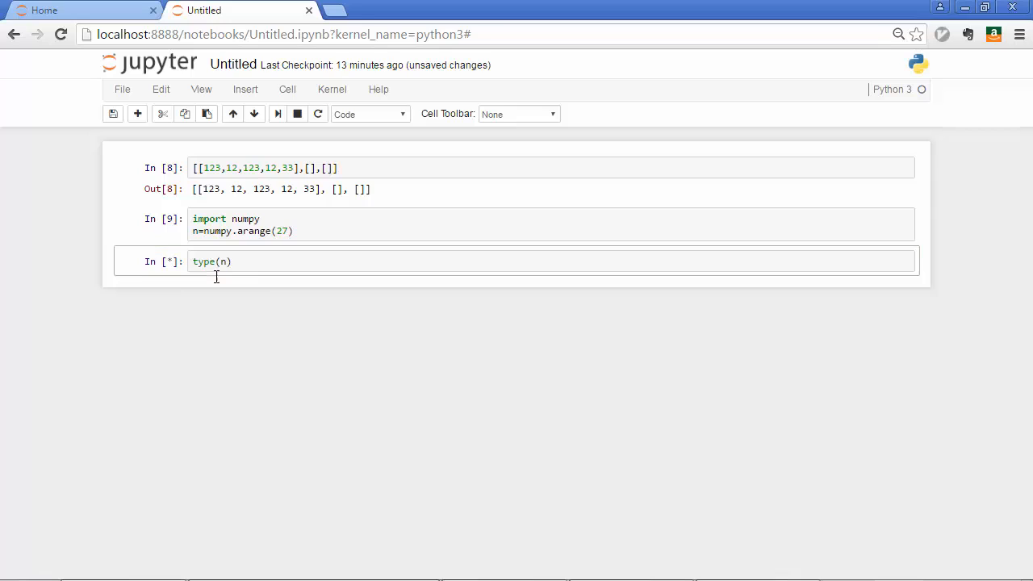
key(shift+Return)
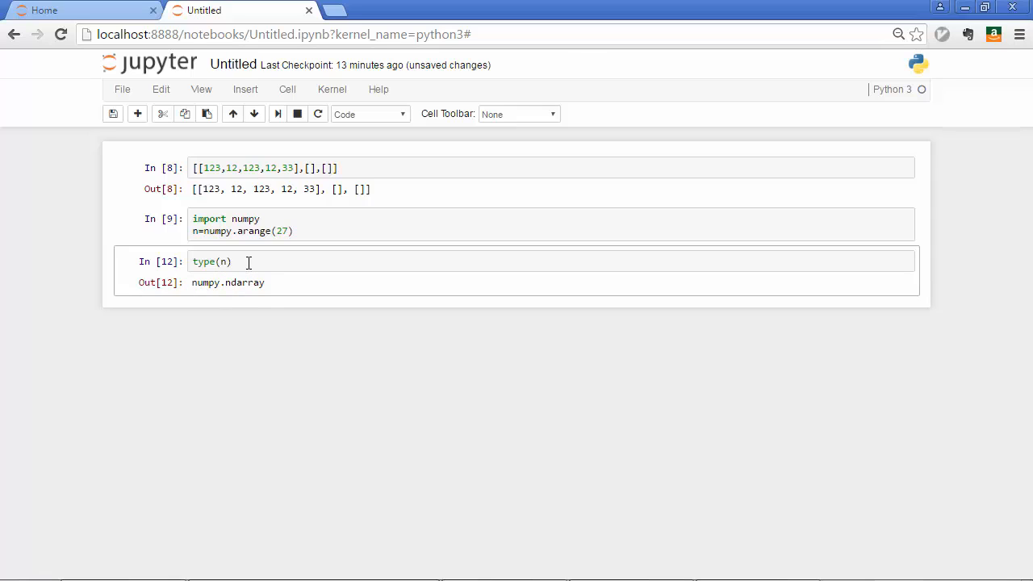
- Replace type(n) with print(n) to list the values plainly
double_click(211, 262)
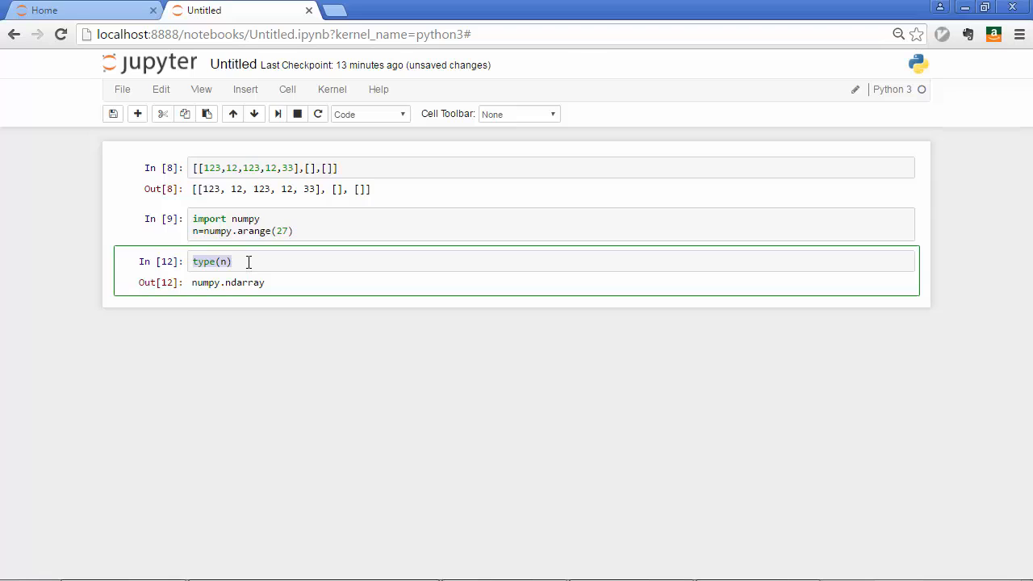
text(h)
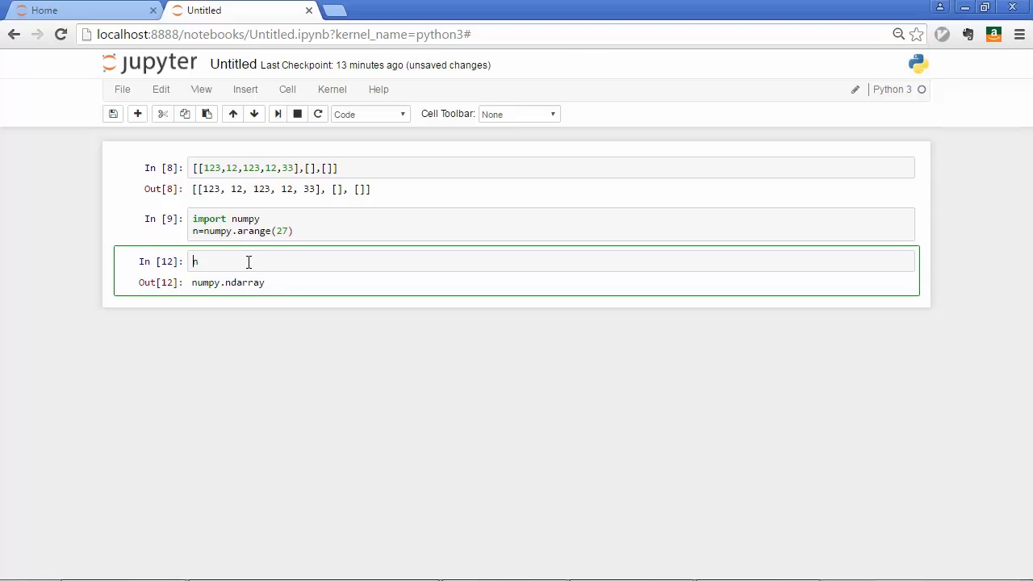
text(ri)
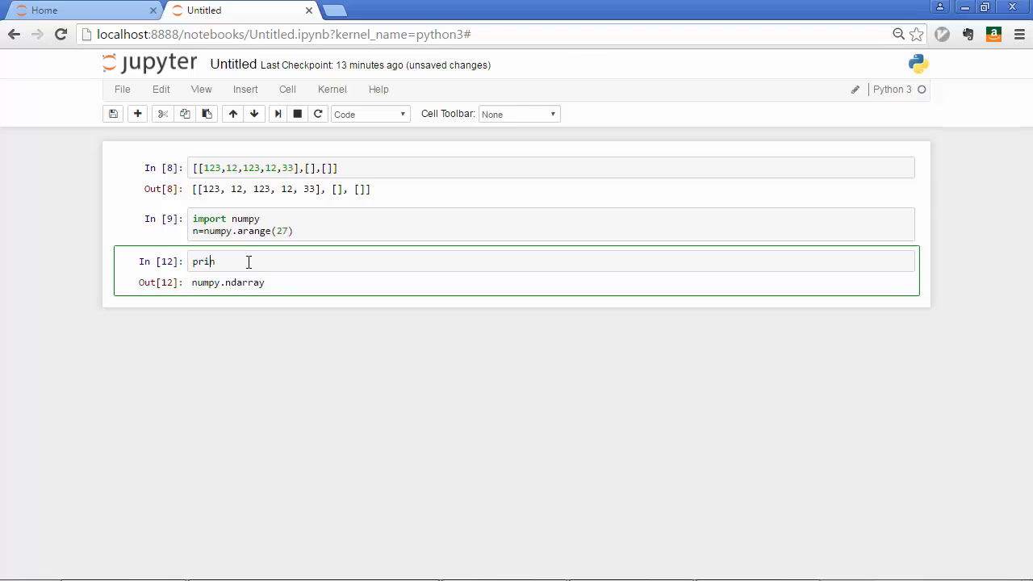
text(nt(n ))
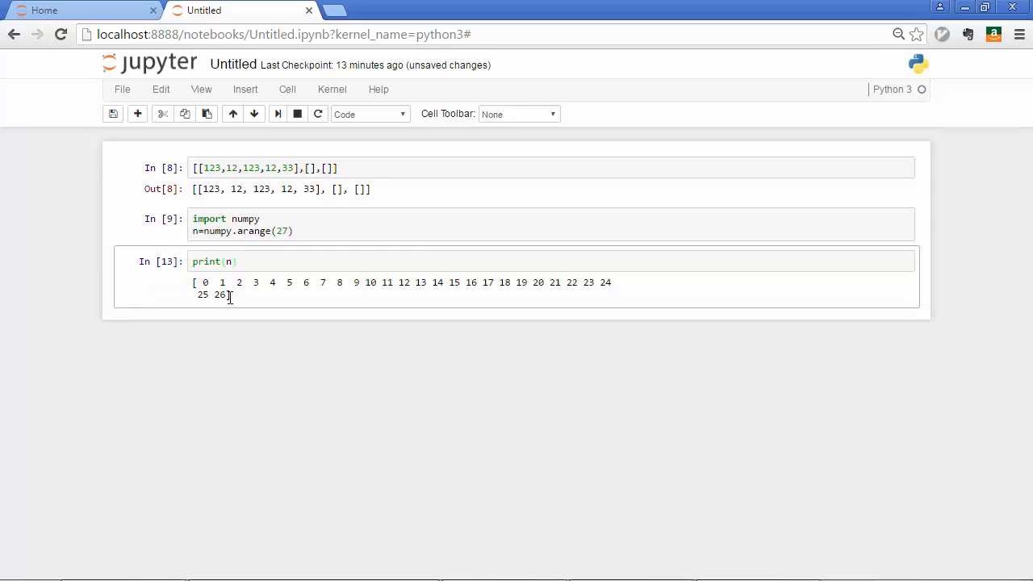
click(230, 261)
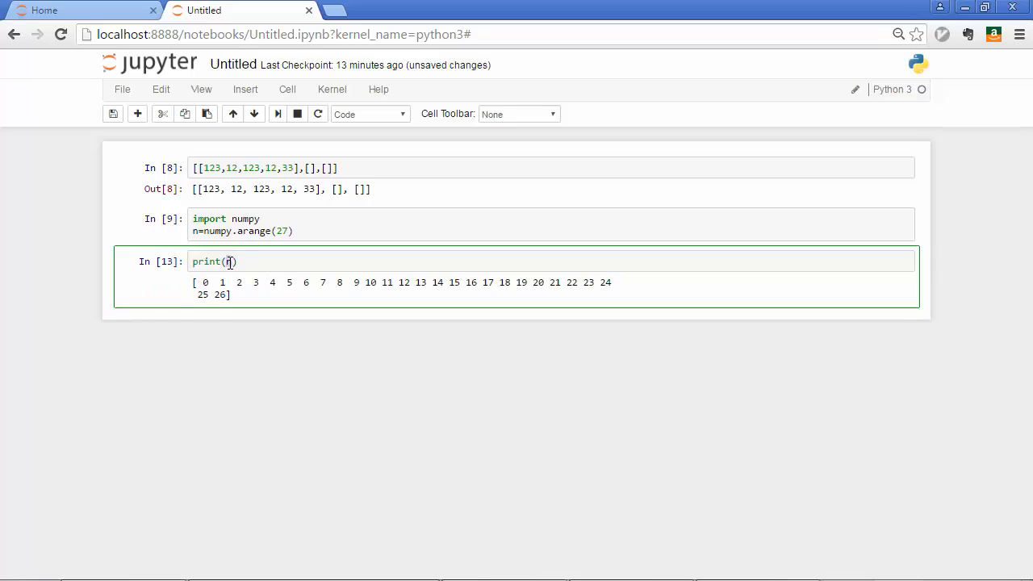
text(n.)
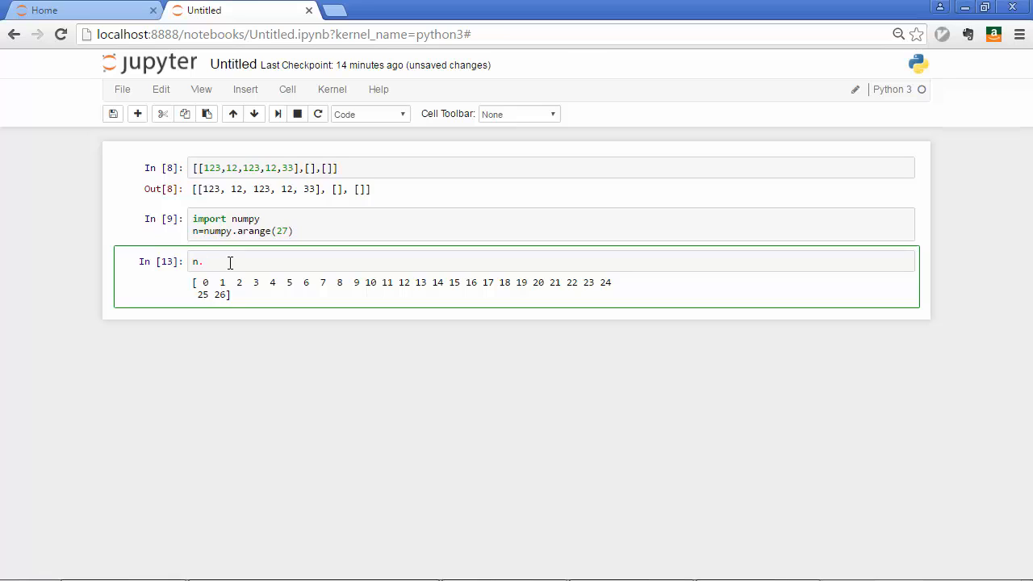
- Run n.reshape(3,9) to show rows 0–8, 9–17 and 18–26
text(reshape()
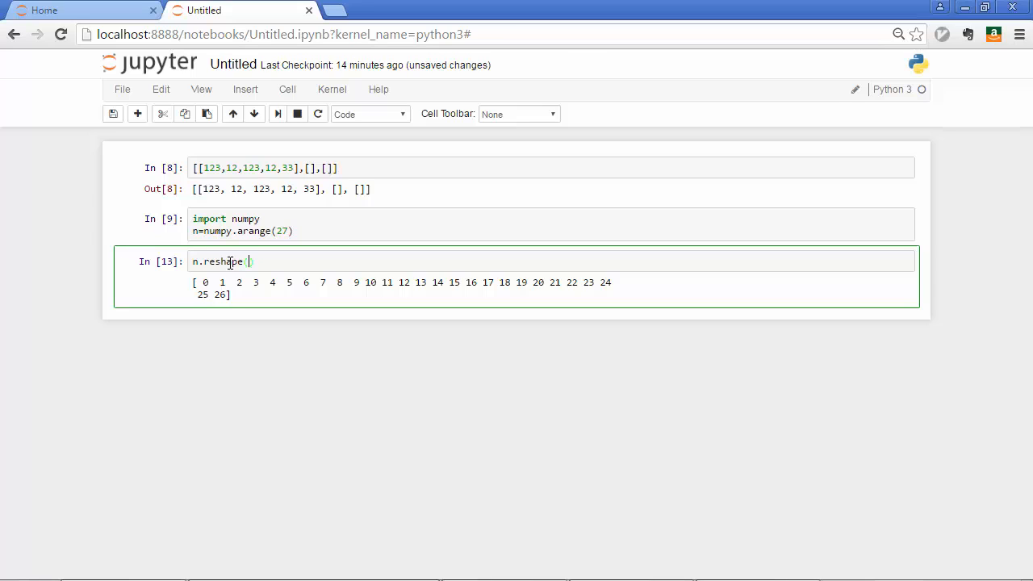
text(3,9)
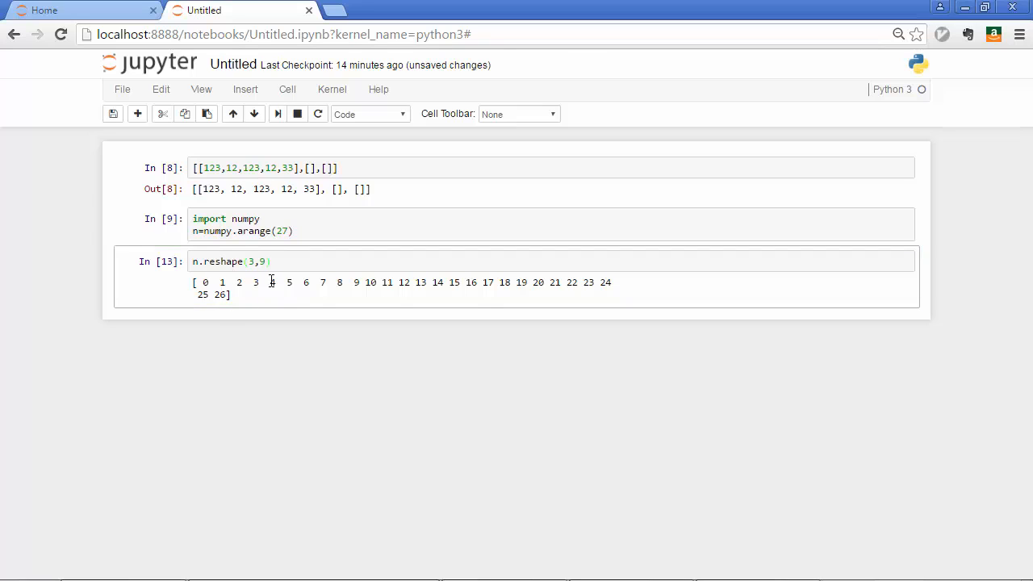
click(288, 261)
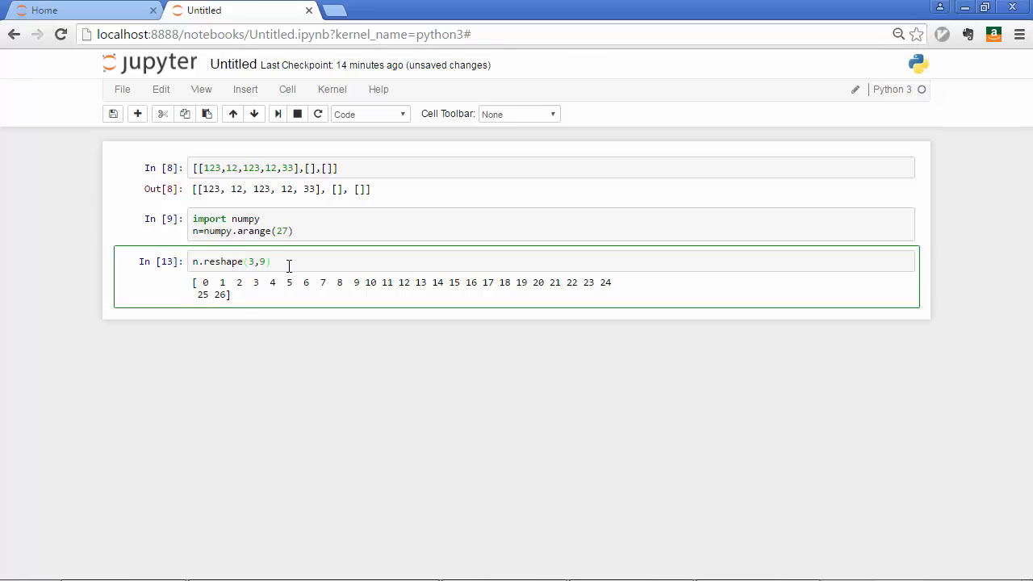
key(shift+Return)
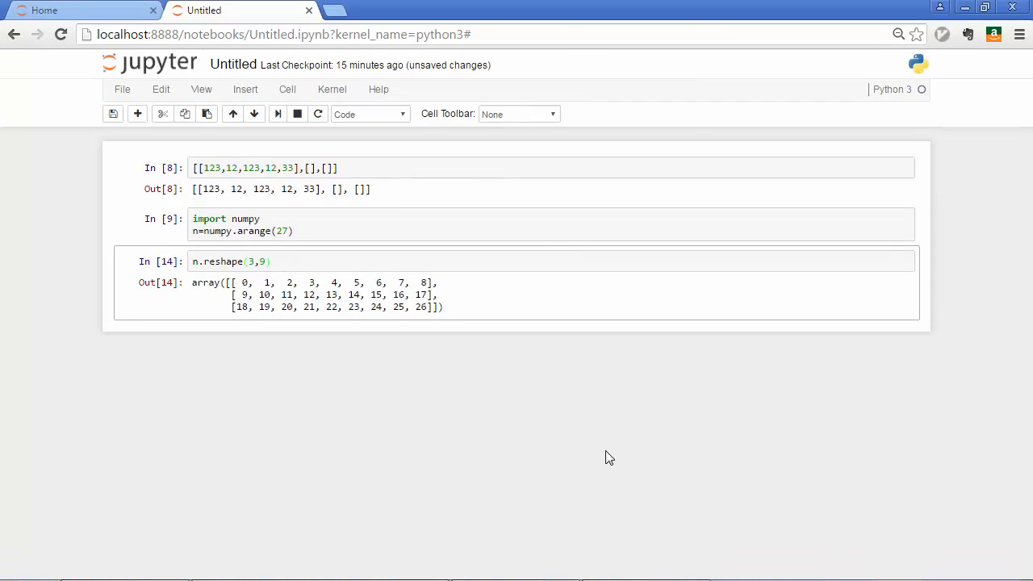
mouse_move(321, 357)
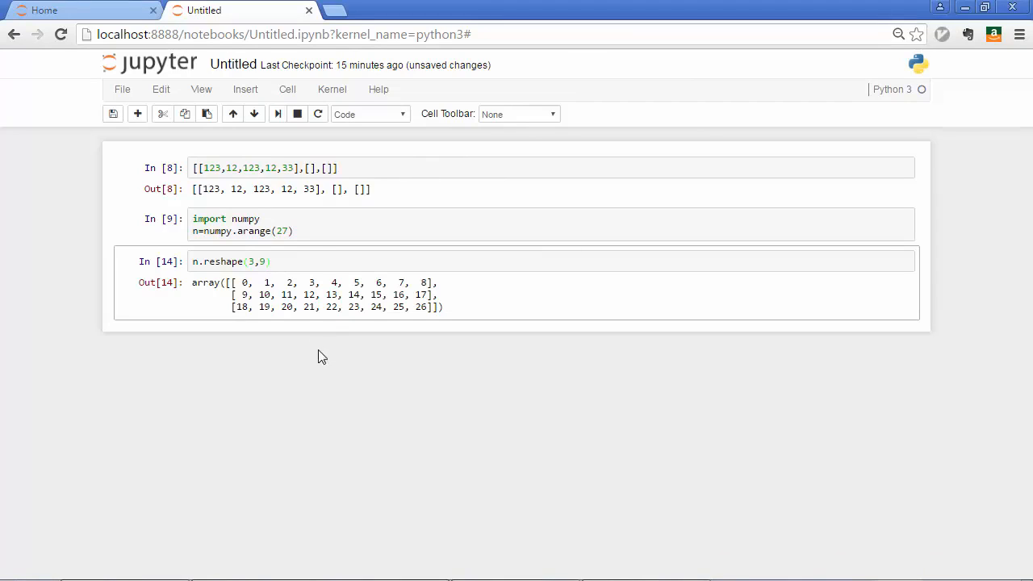
- Change the reshape arguments to (3,3,3) for three 3×3 blocks
click(264, 260)
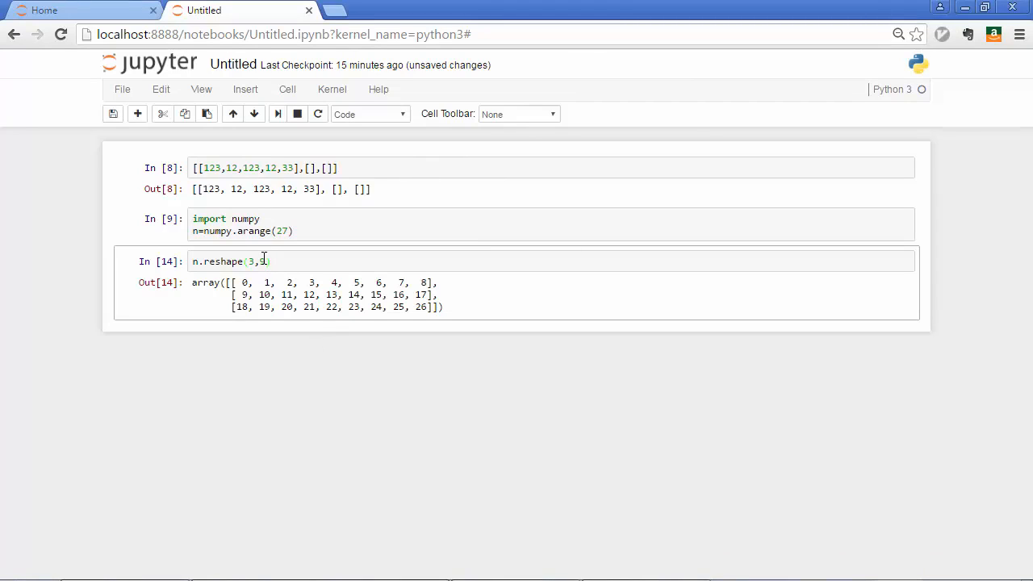
text(9)
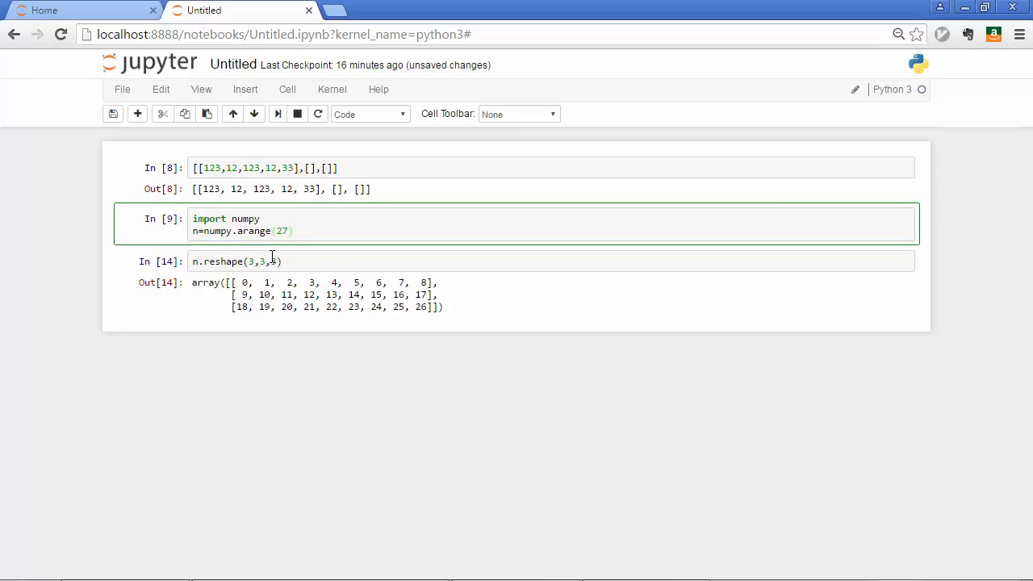
text(3)
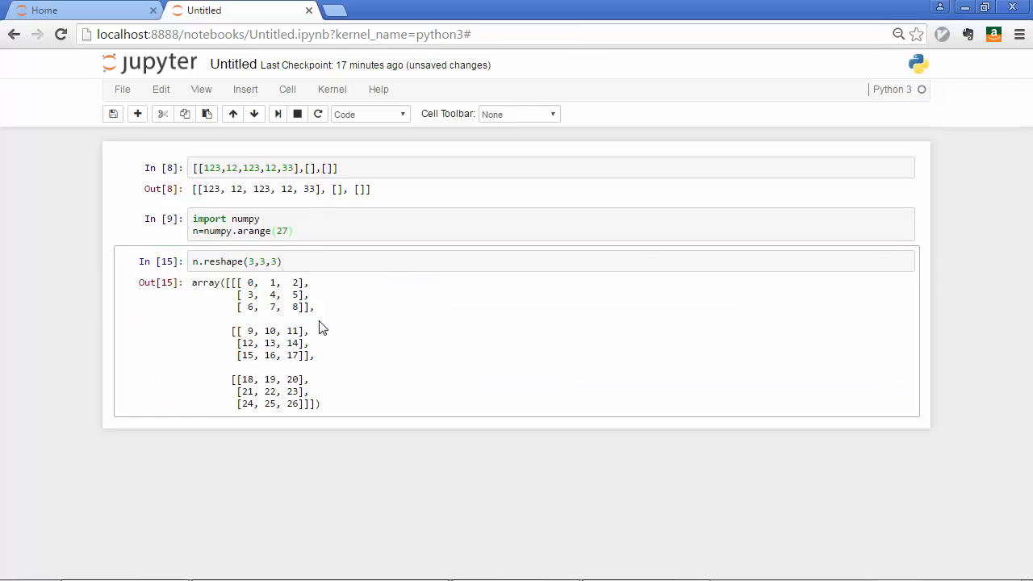
mouse_move(403, 422)
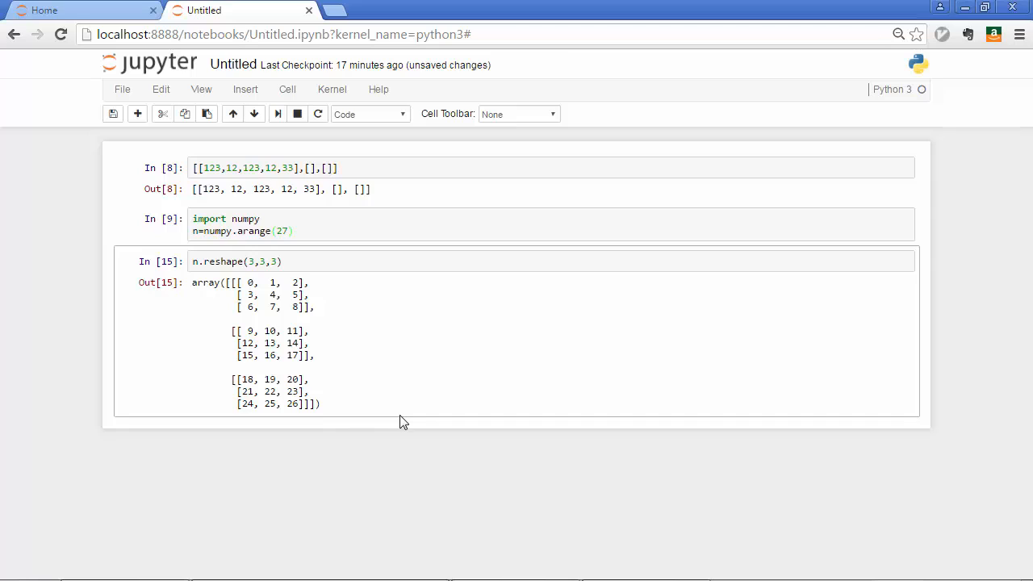
mouse_move(381, 415)
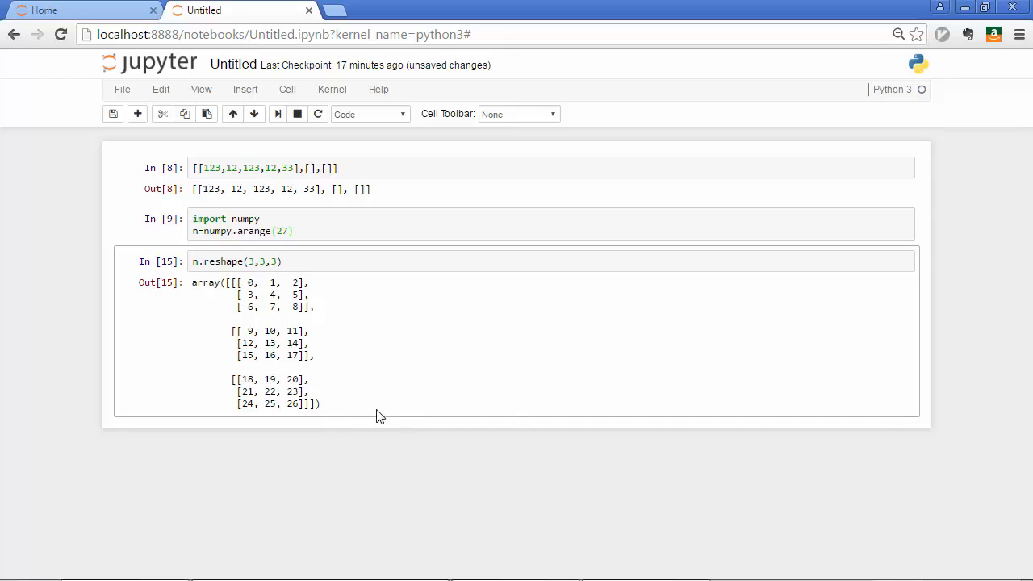
- Select the nested list in the first cell and copy it
click(279, 262)
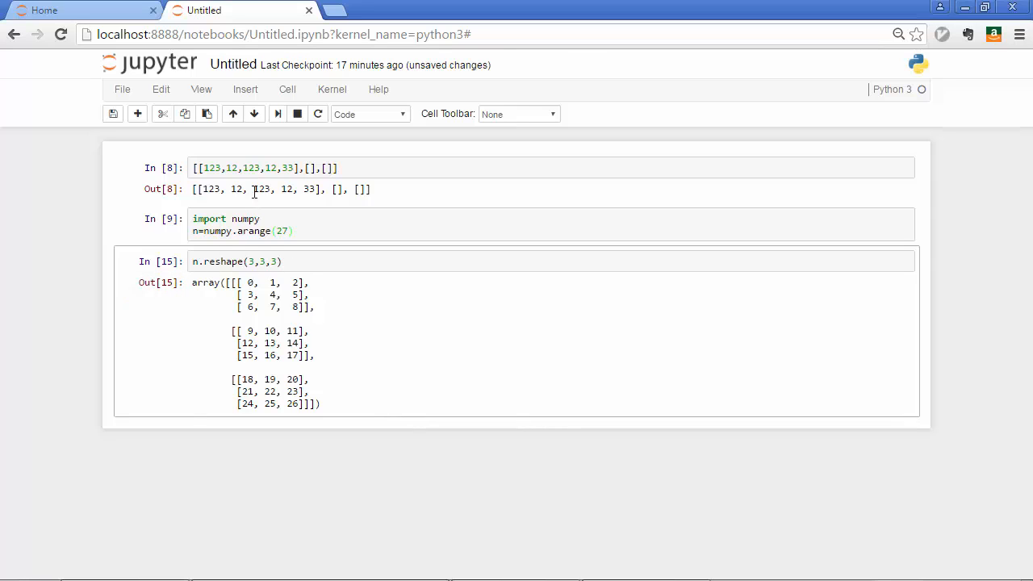
mouse_move(226, 249)
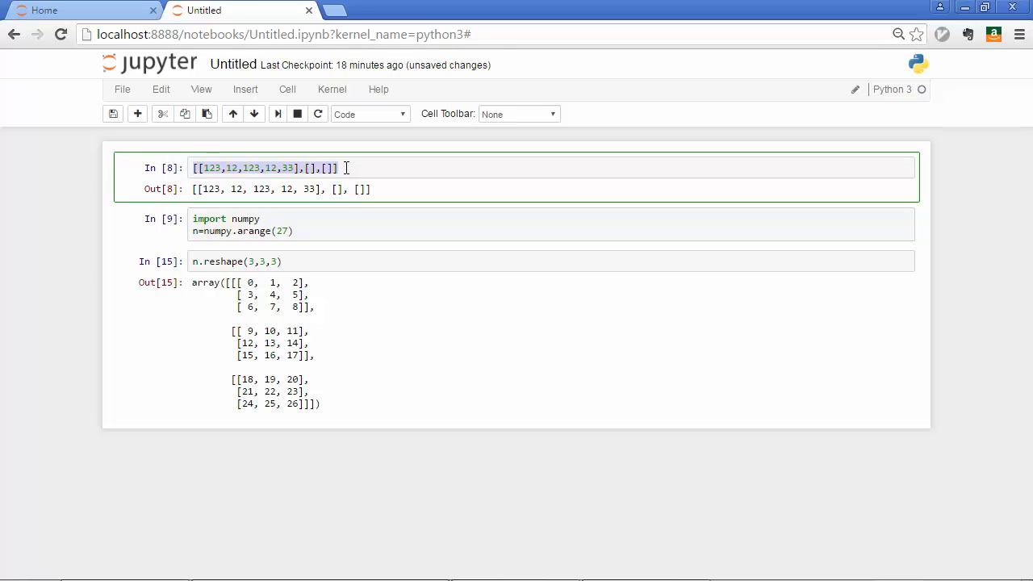
mouse_move(309, 347)
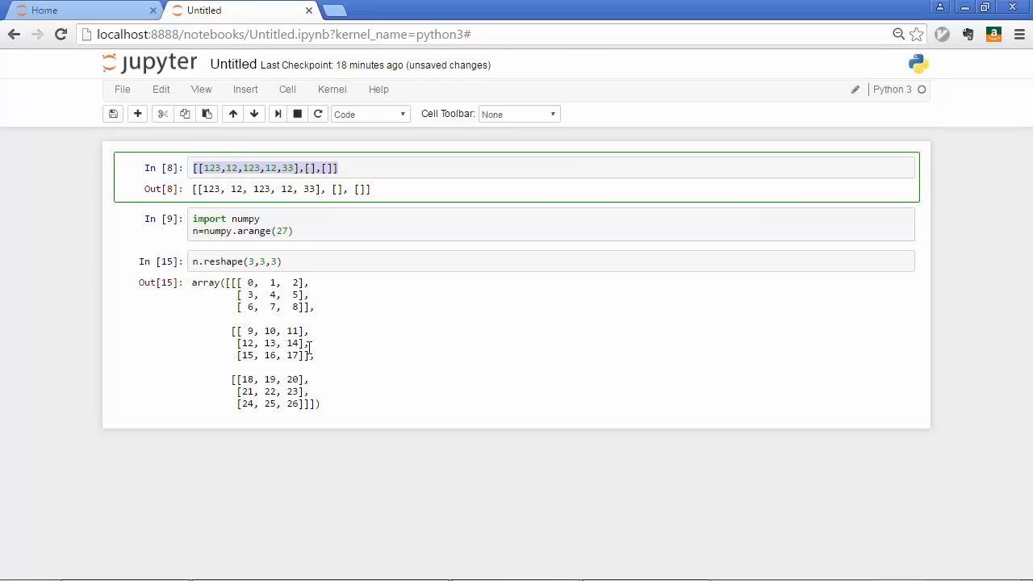
key(ctrl+s)
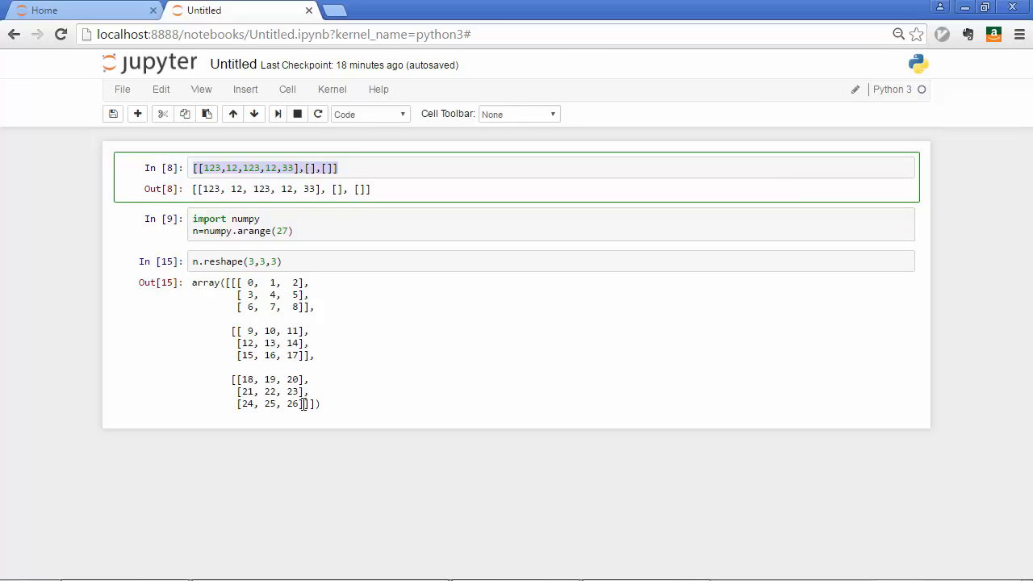
mouse_move(338, 412)
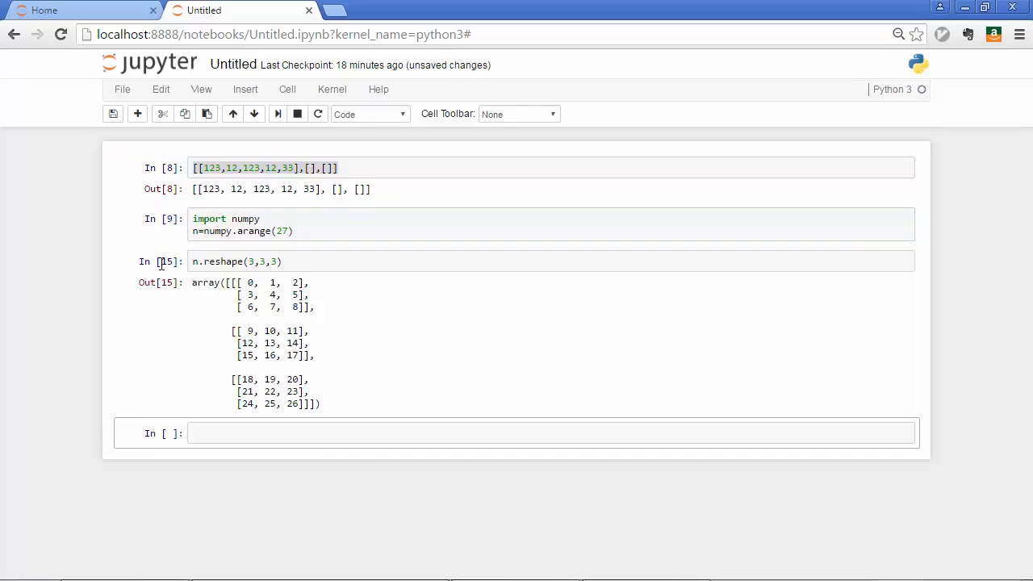
- Write the numpy.asarray() call on the nested list in the new cell
click(516, 432)
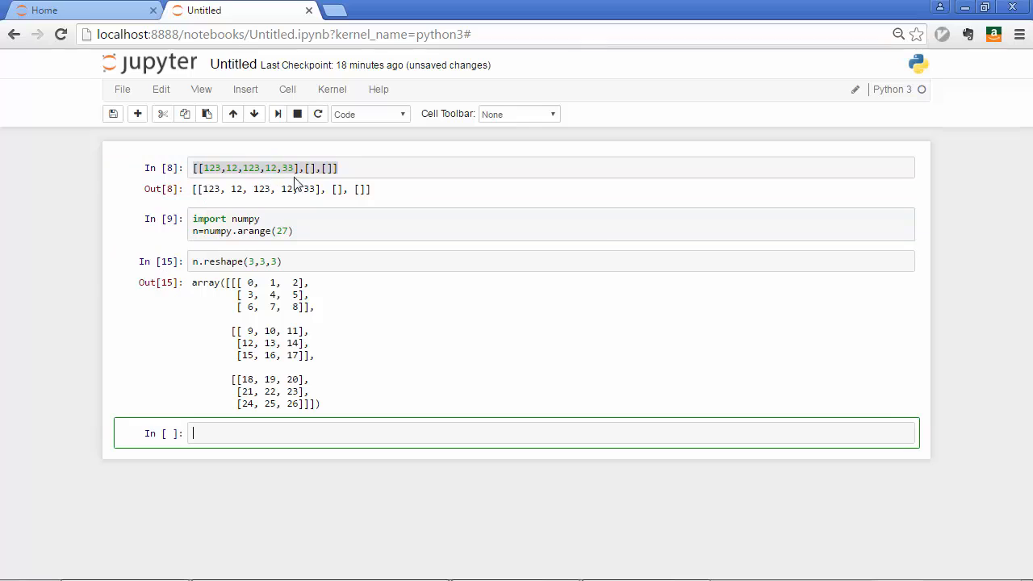
right_click(274, 168)
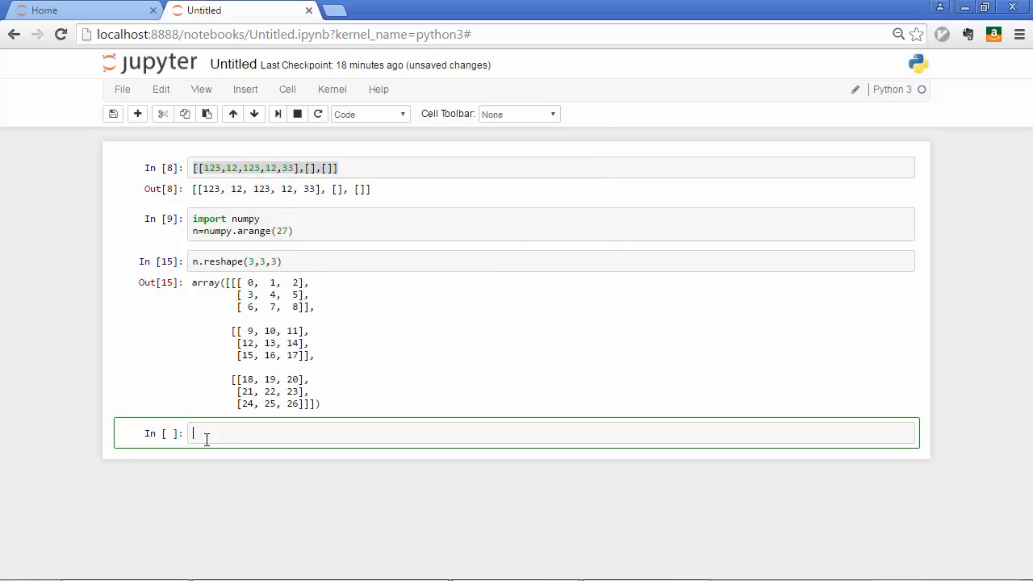
text(n)
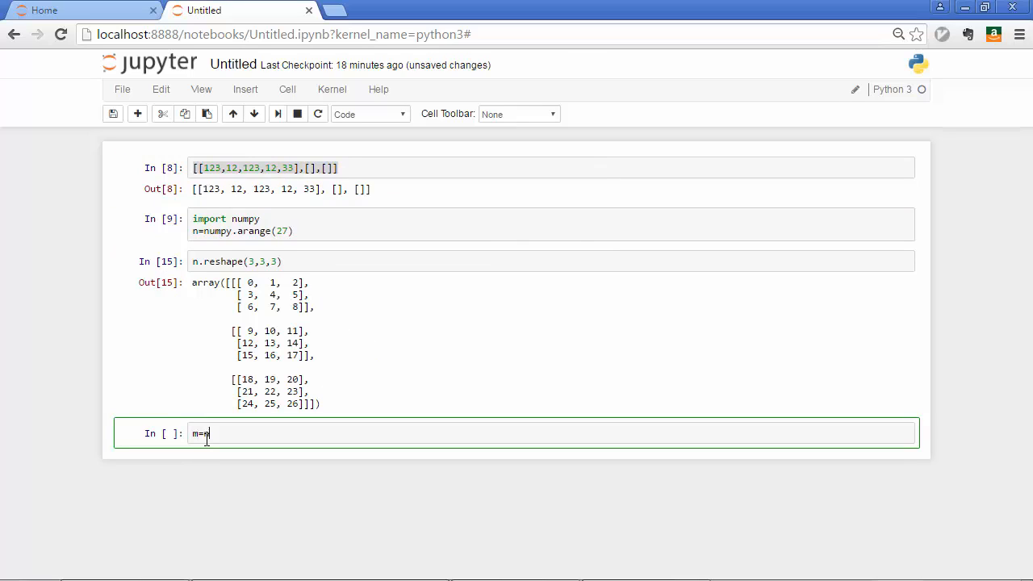
text(umpy.)
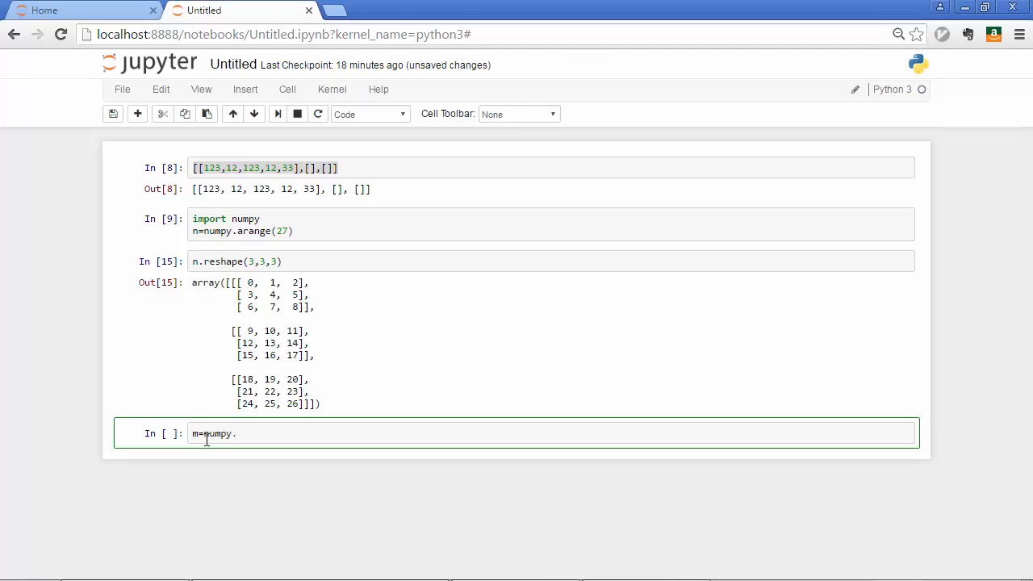
text(asarra)
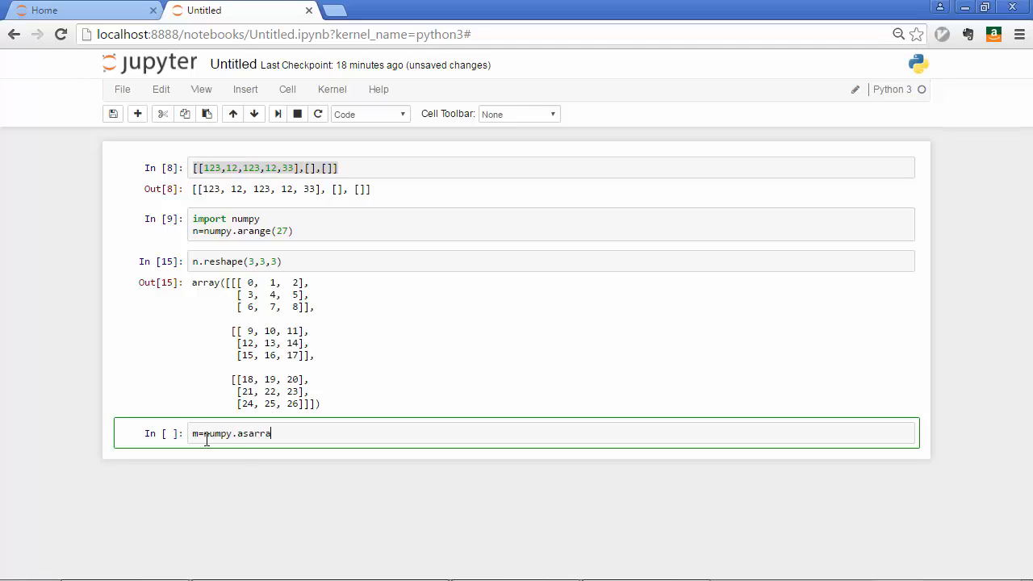
text(y())
text(m)
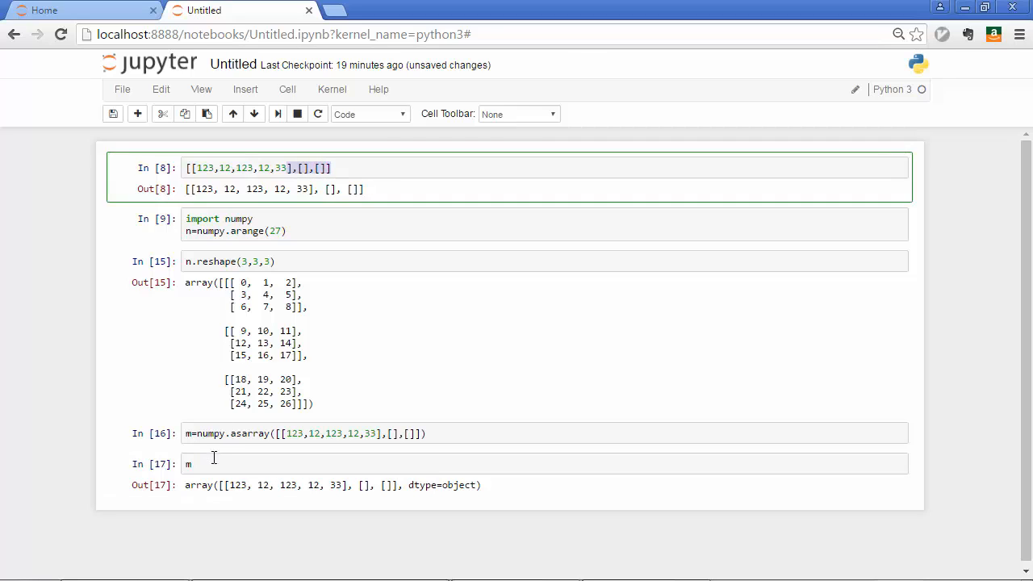
- Run the type checks showing the nested list is a list and m is numpy.ndarray
text(print()
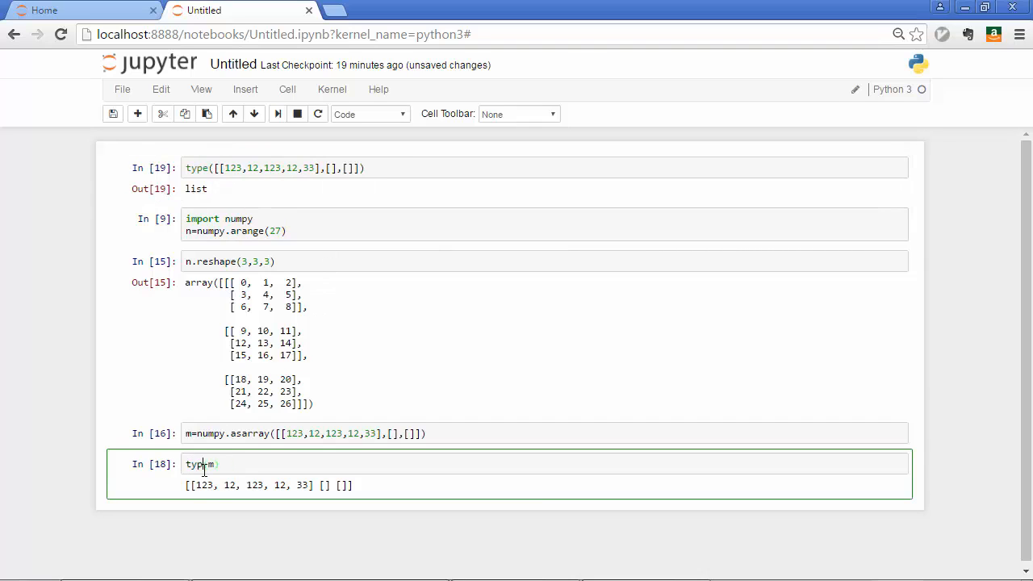
key(shift+Return)
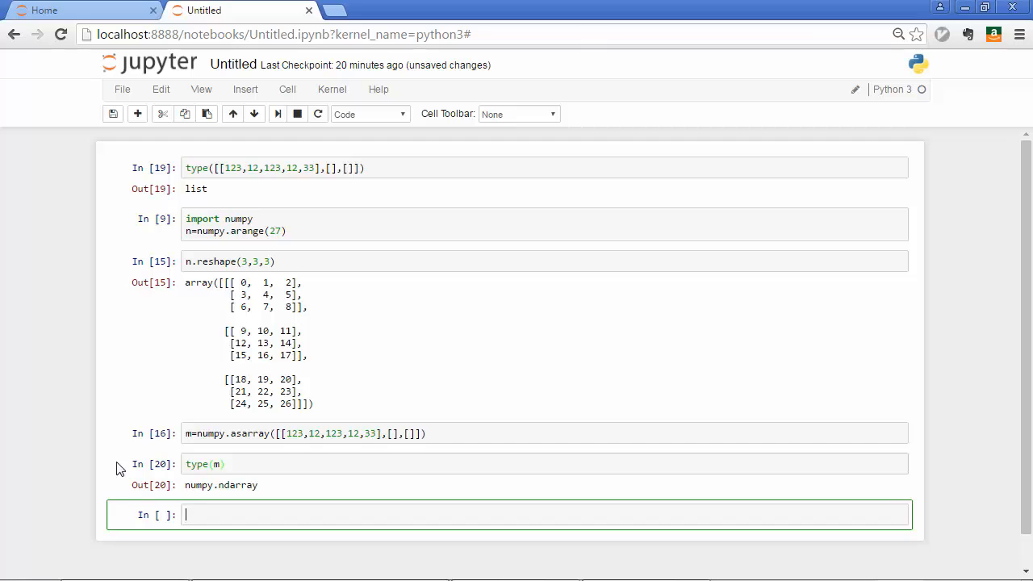
key(ctrl+s)
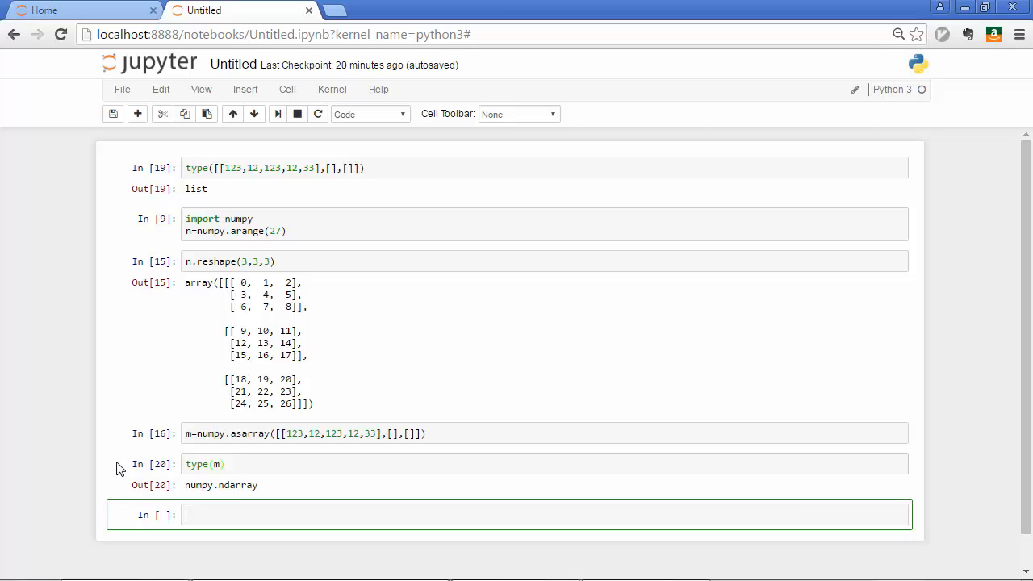
mouse_move(159, 453)
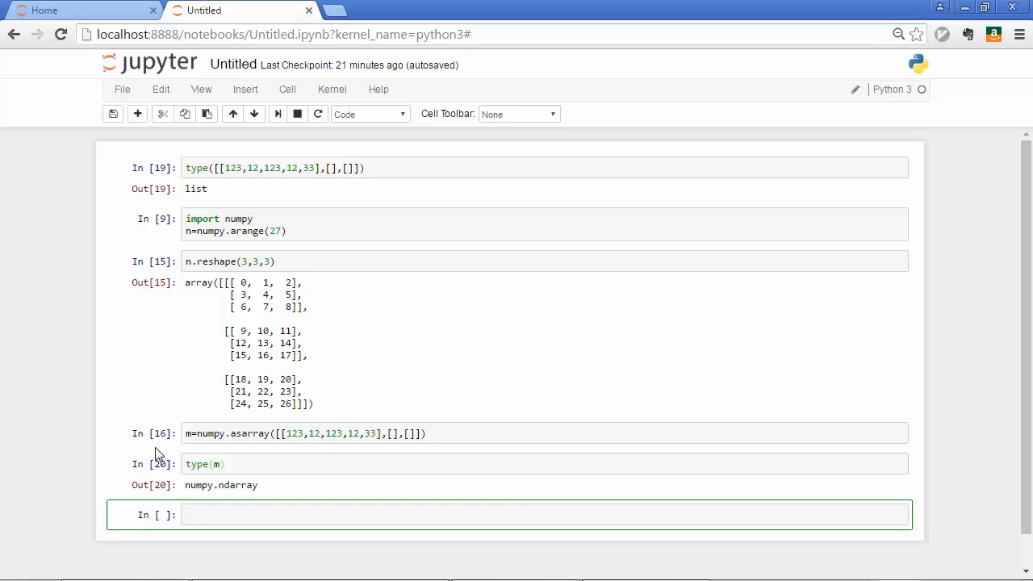